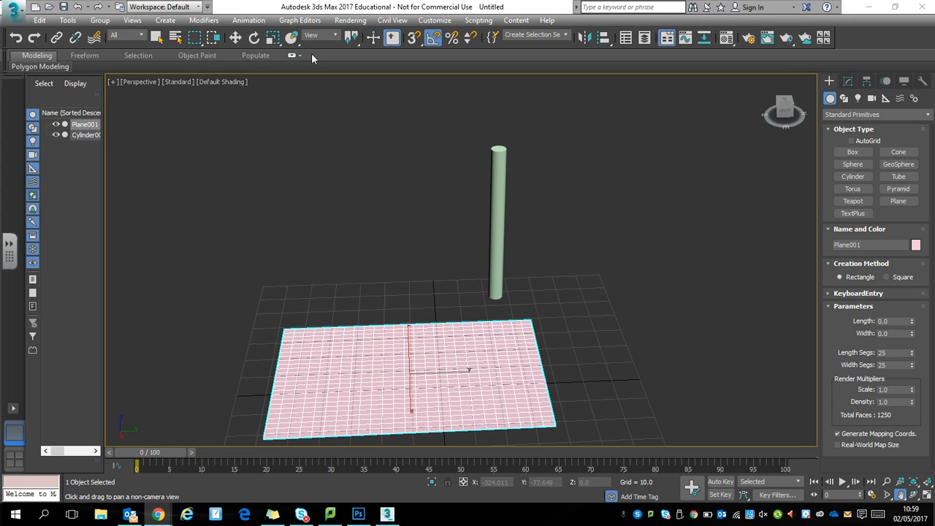
mouse_move(234, 88)
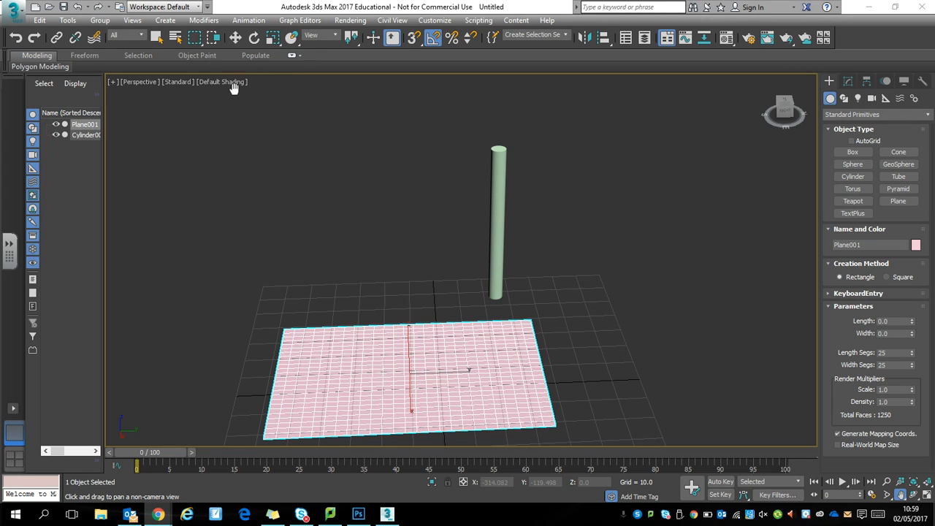
Step: Rotate the plane 90° upright and bring up its parameters in the Modify panel
click(222, 81)
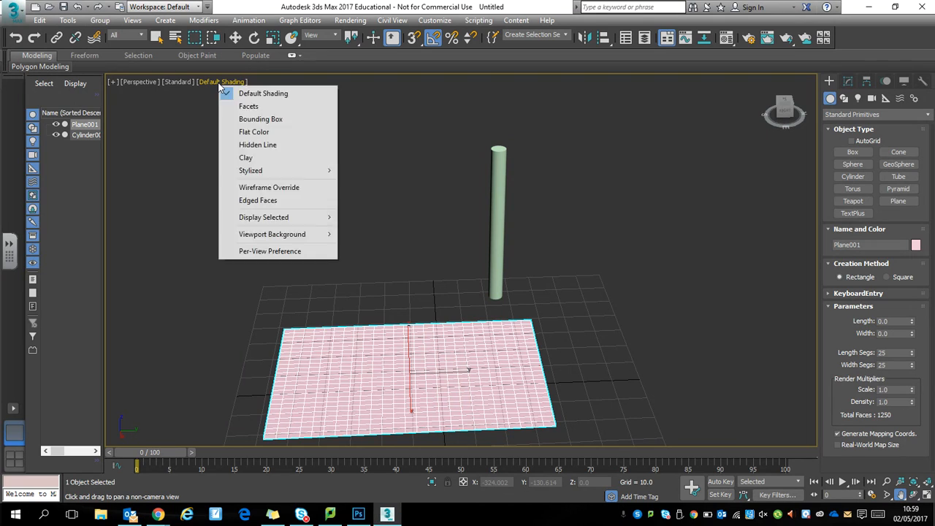
mouse_move(263, 216)
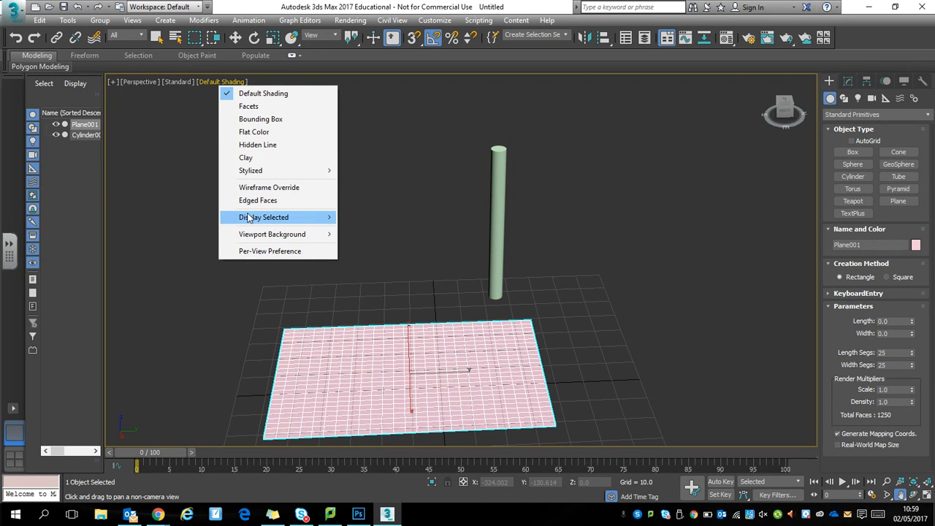
mouse_move(263, 216)
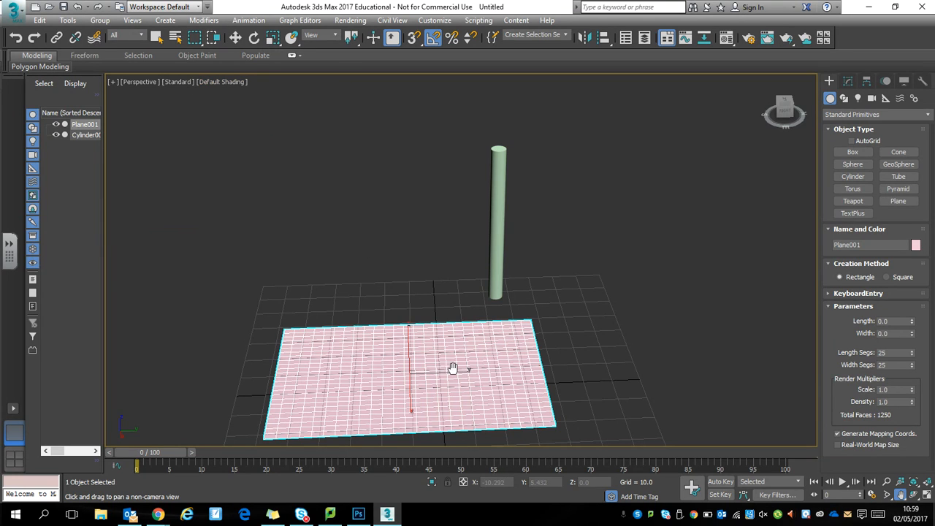
mouse_move(248, 21)
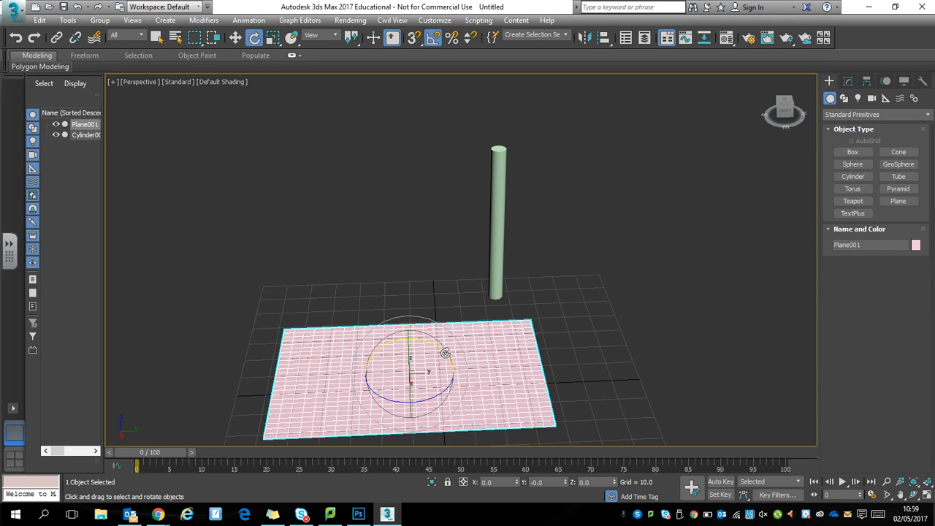
mouse_move(431, 54)
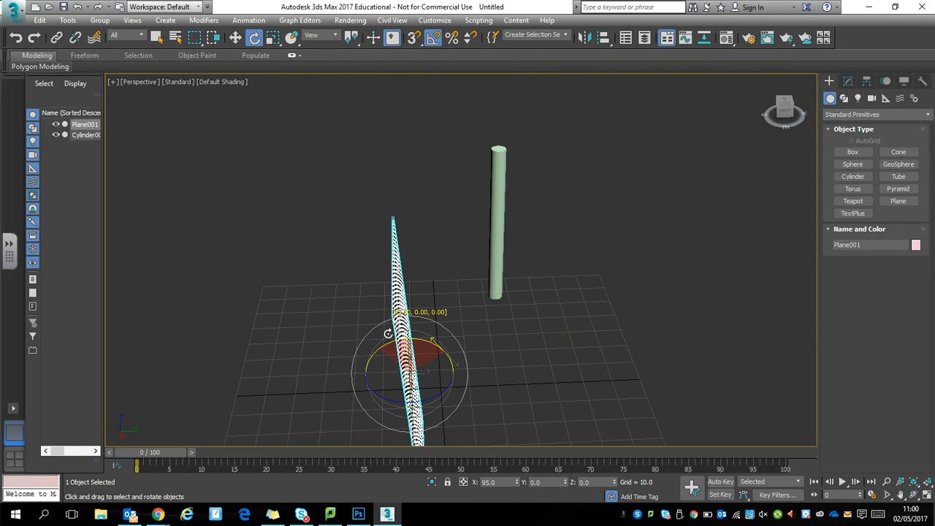
drag(395, 226, 409, 222)
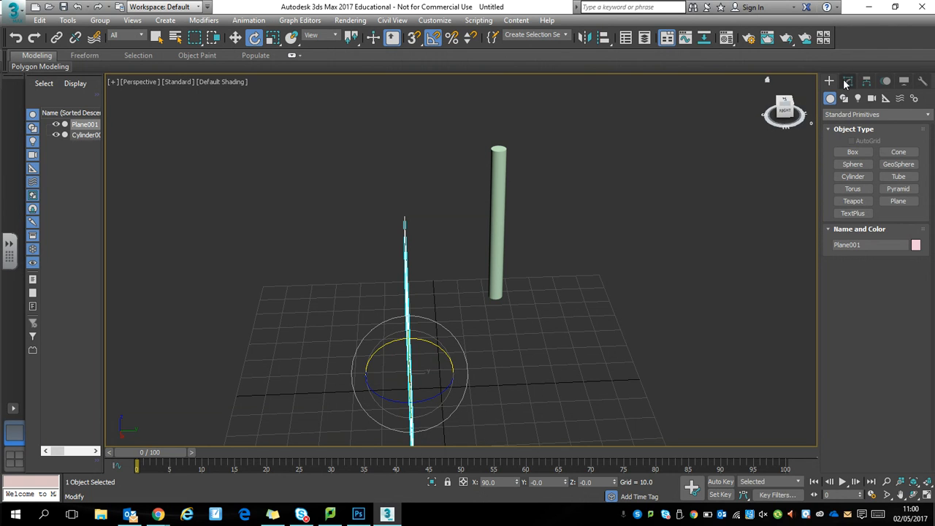
click(847, 82)
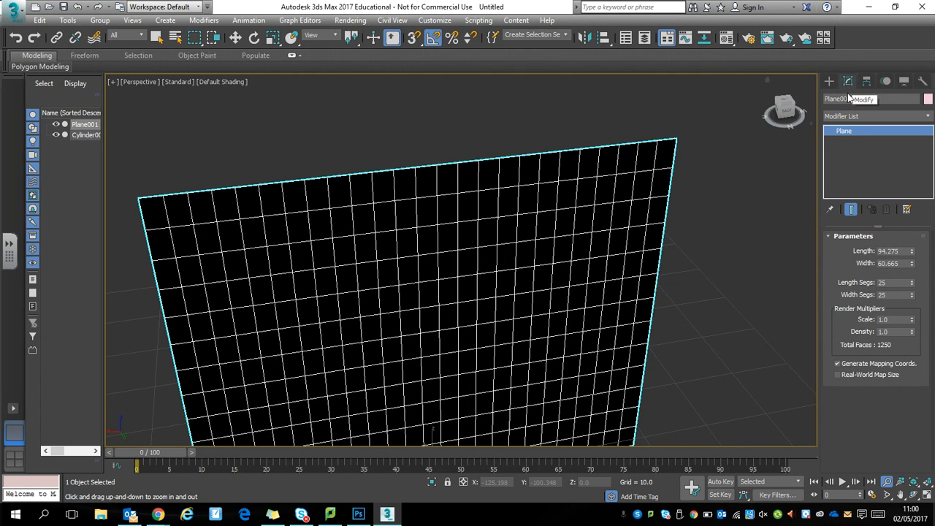
Step: Add an Edit Poly modifier to the plane and switch to Edge sub-object level
click(874, 117)
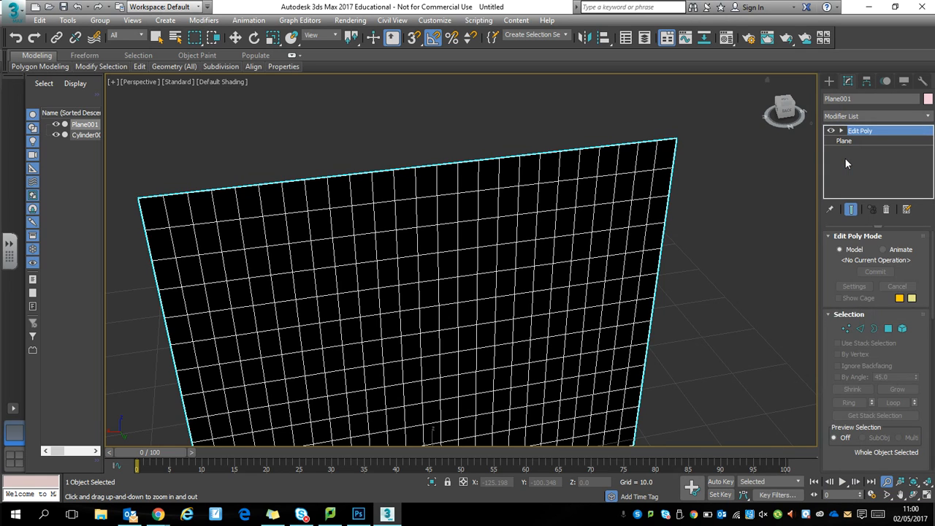
mouse_move(898, 242)
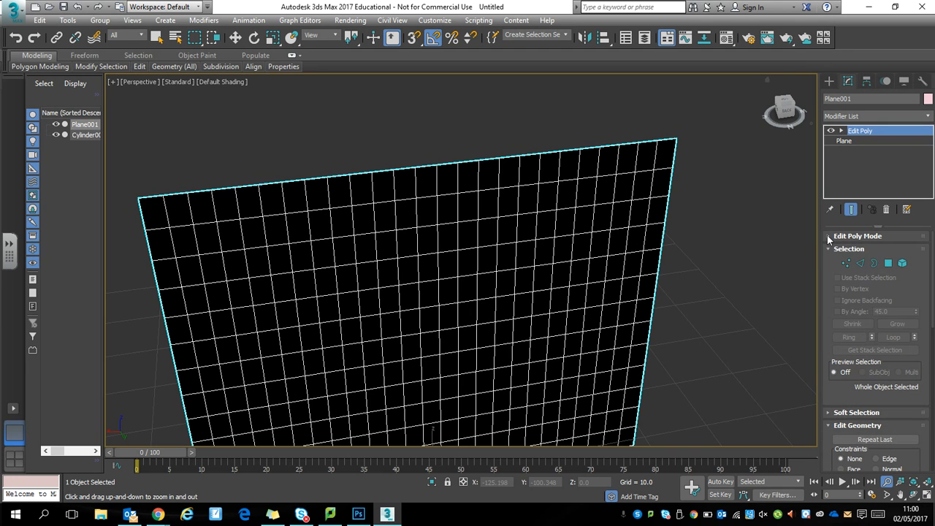
mouse_move(861, 263)
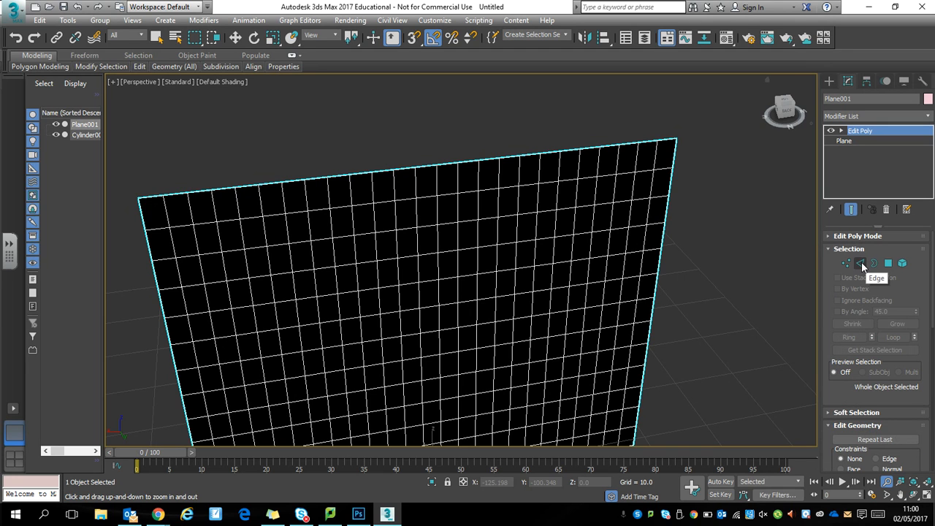
click(858, 263)
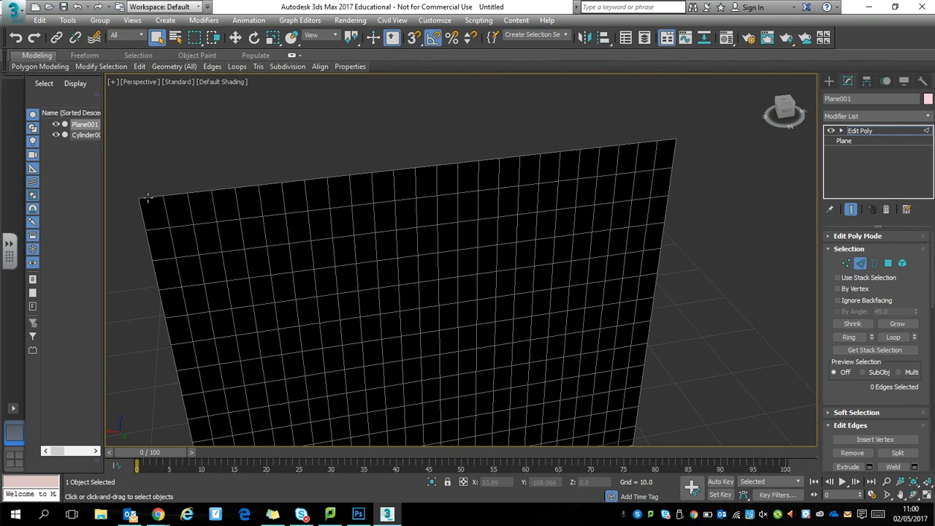
Step: Select all 25 edges along the plane's top border, one after another
click(146, 201)
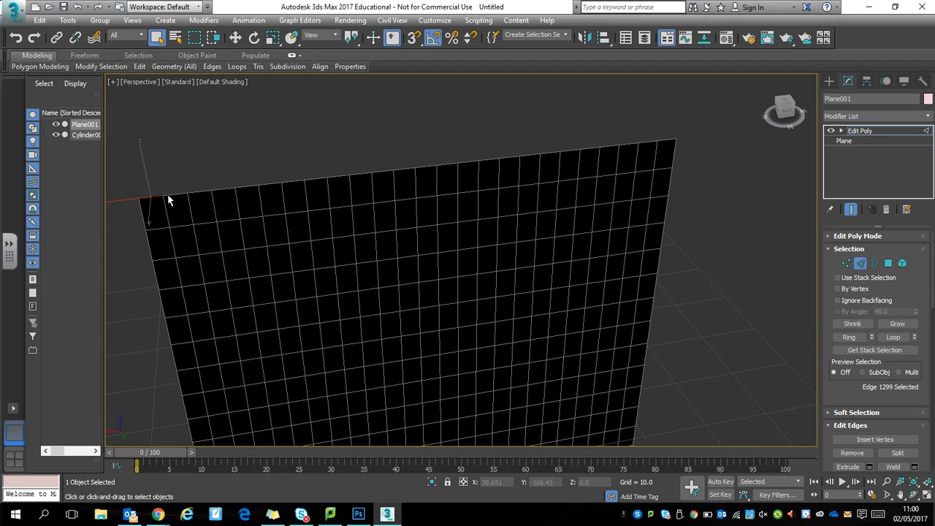
click(168, 197)
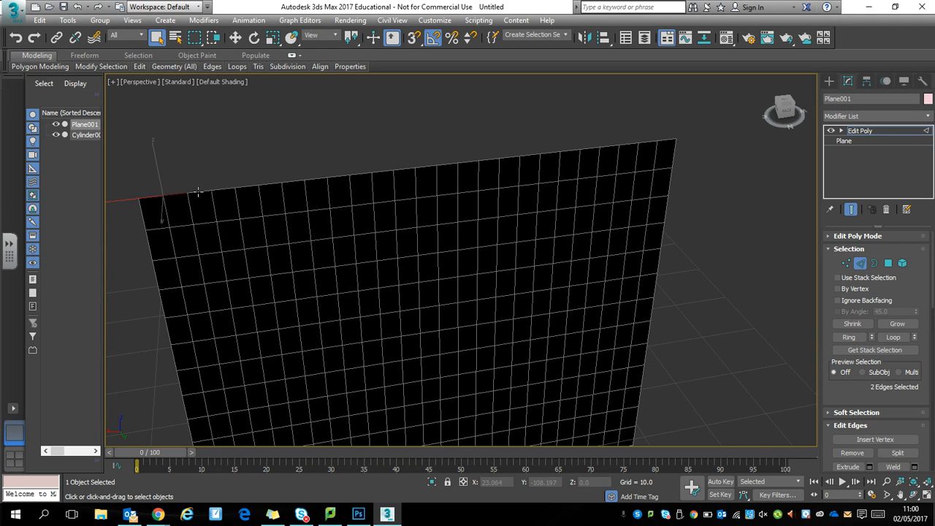
click(219, 191)
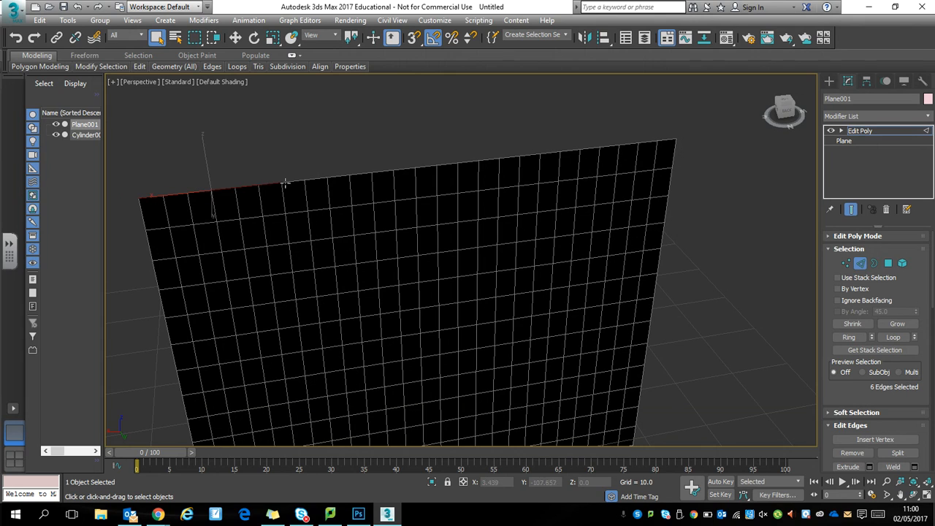
mouse_move(295, 181)
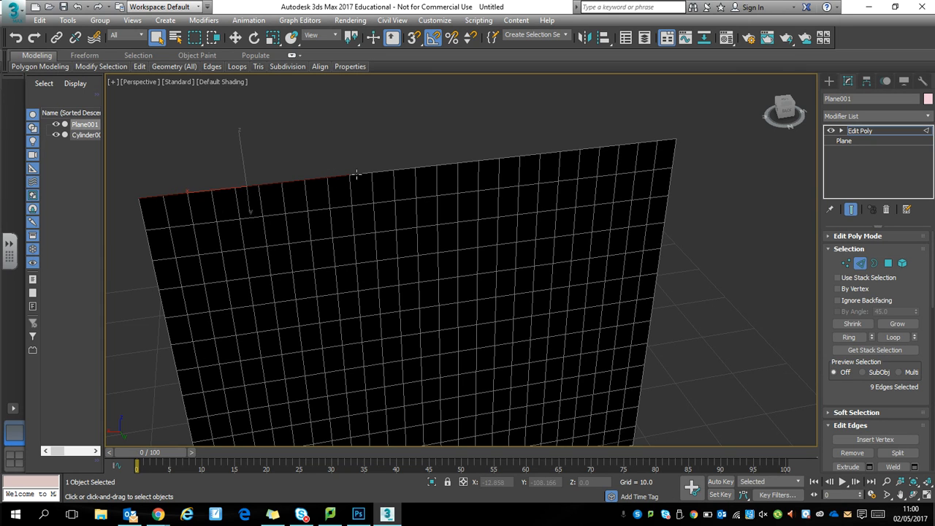
click(380, 174)
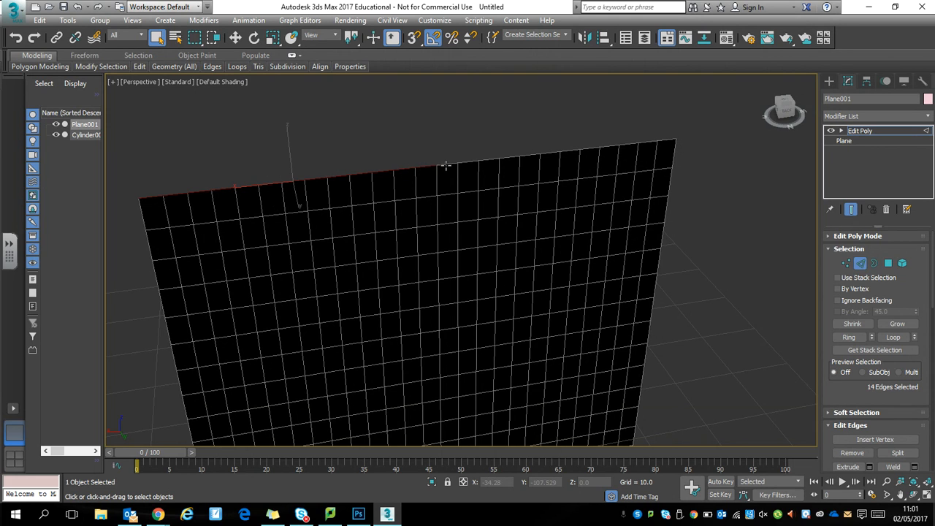
click(463, 163)
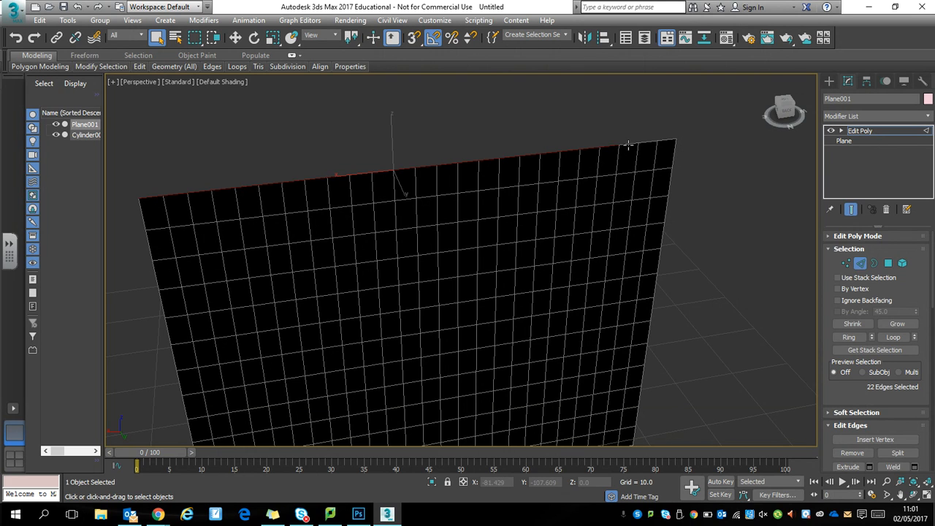
click(643, 143)
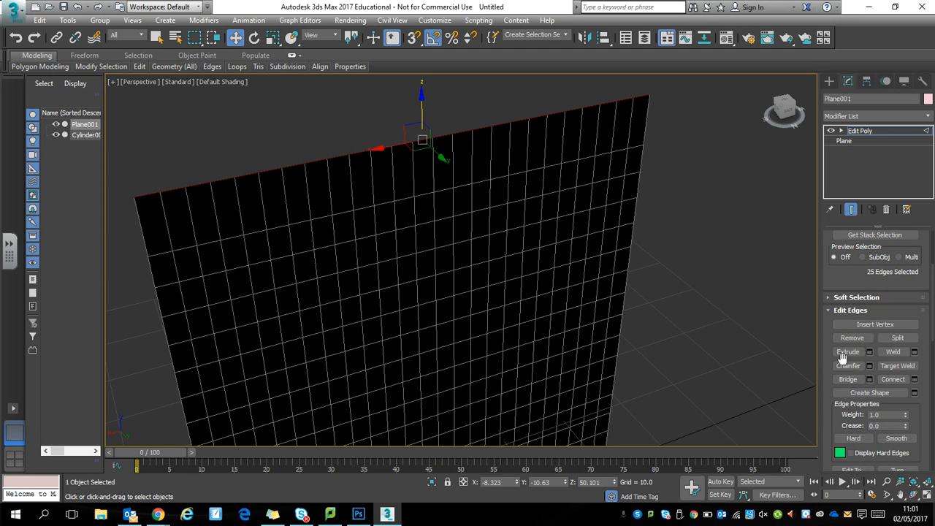
Step: Extrude the selected top edges into a folded-over strip for the rail
click(847, 352)
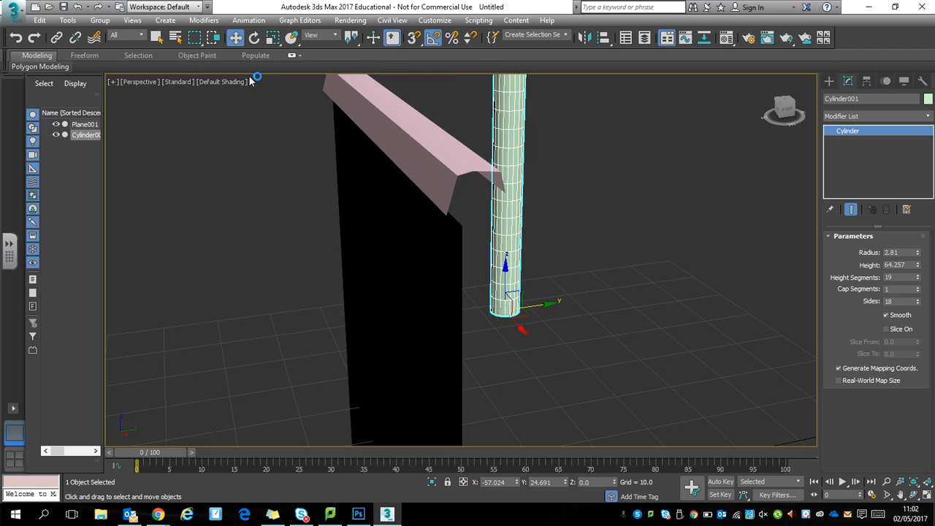
Step: Rotate the cylinder 90° horizontal and slide it into the curtain's folded top strip as the rail
click(254, 38)
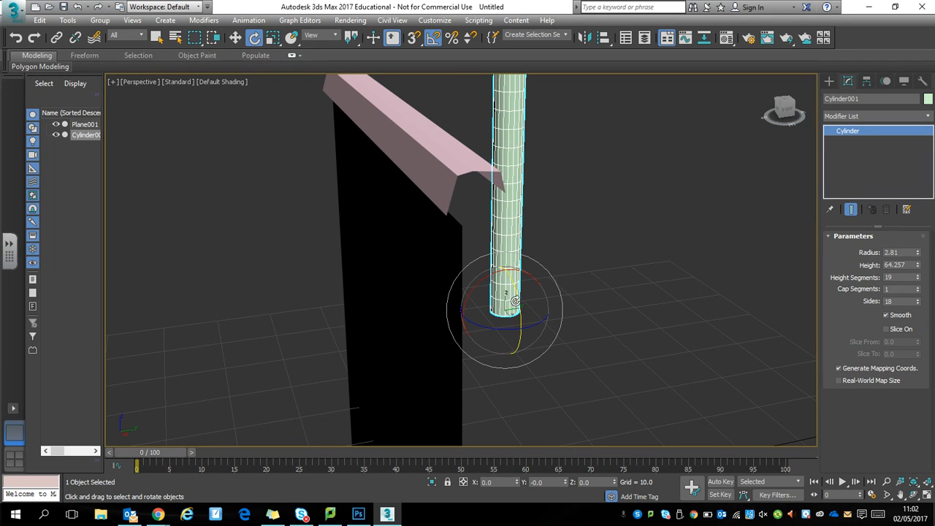
drag(511, 299, 534, 350)
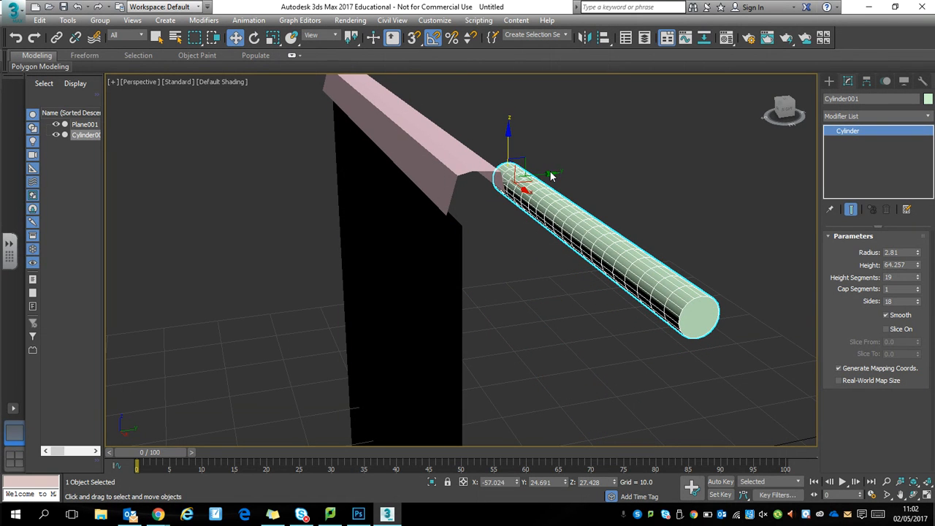
drag(552, 175, 441, 228)
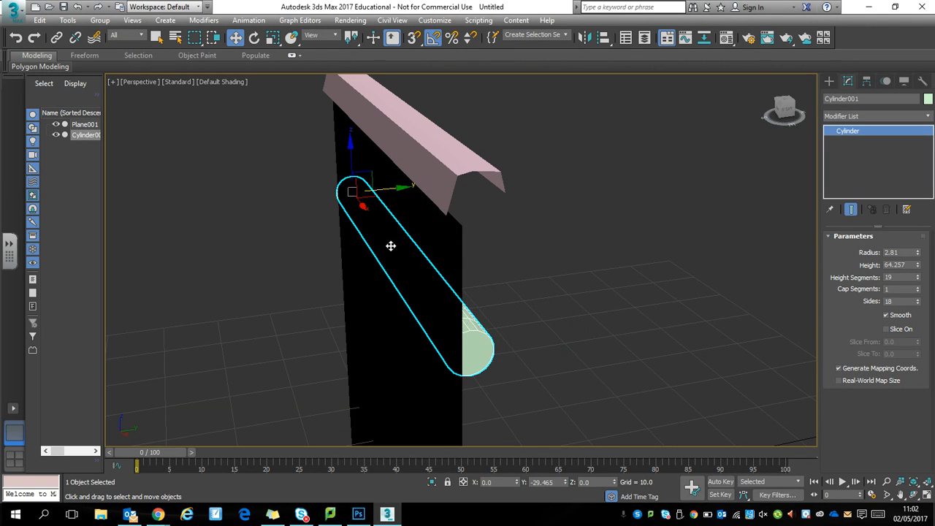
drag(391, 245, 371, 257)
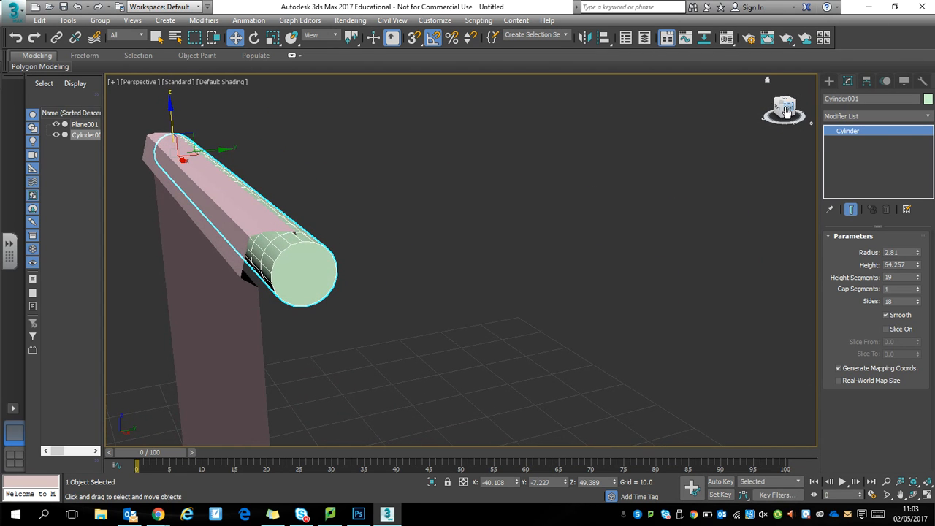
click(272, 38)
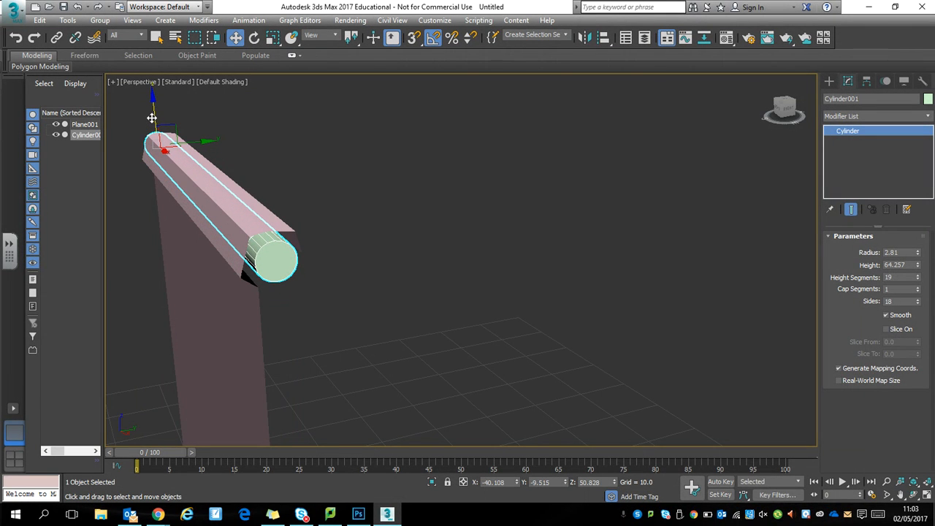
drag(152, 117, 348, 216)
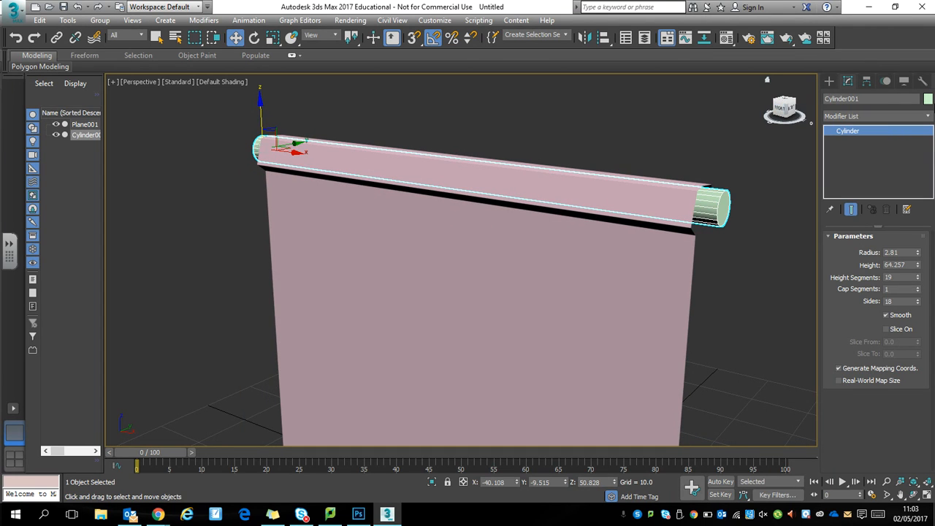
mouse_move(782, 190)
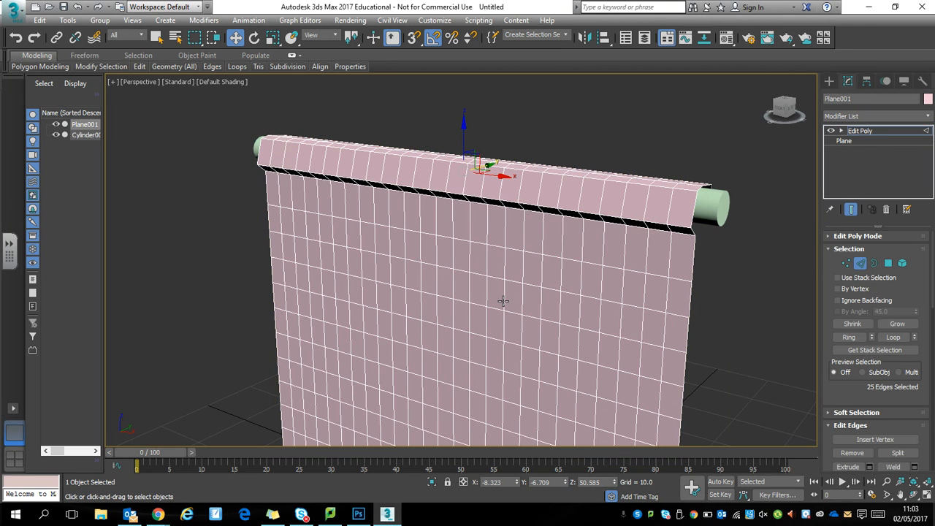
mouse_move(803, 140)
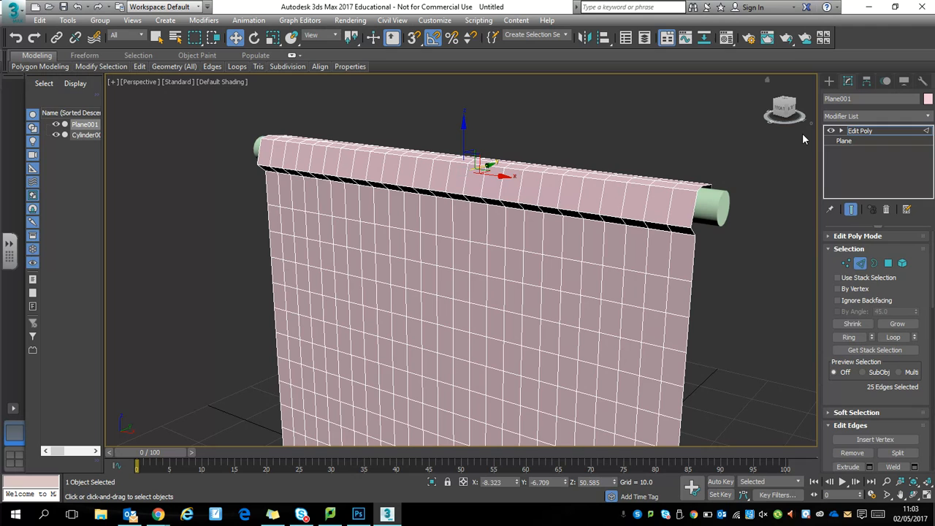
Step: Add a Cloth modifier to Plane001 above Edit Poly
click(875, 116)
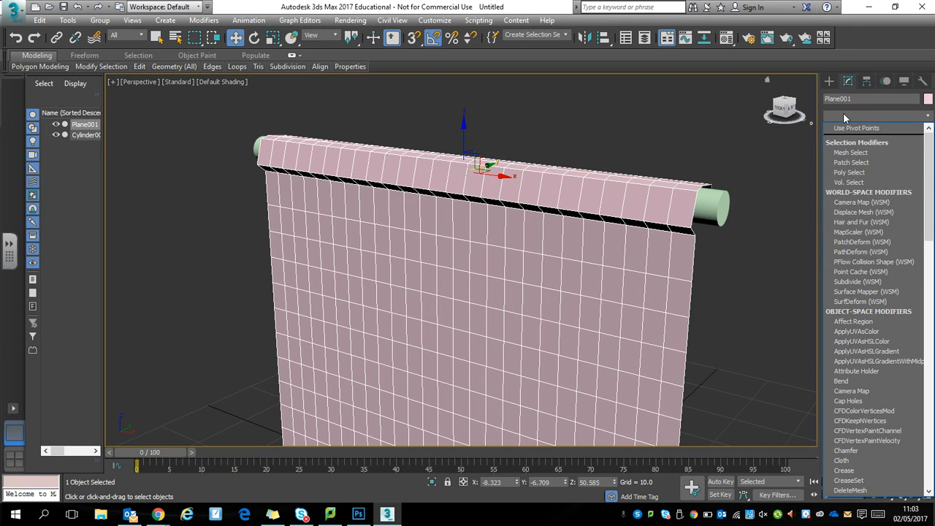
click(875, 117)
text(Camera Map (WSM))
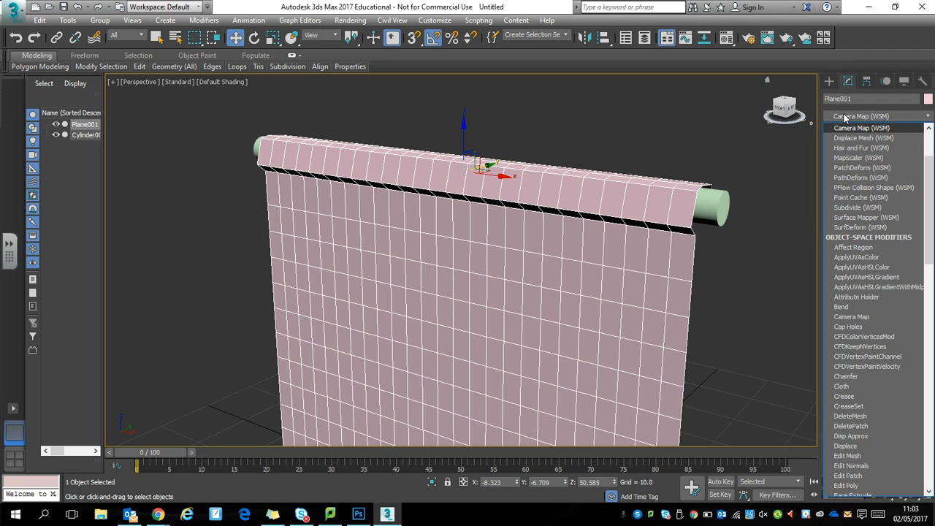
click(841, 386)
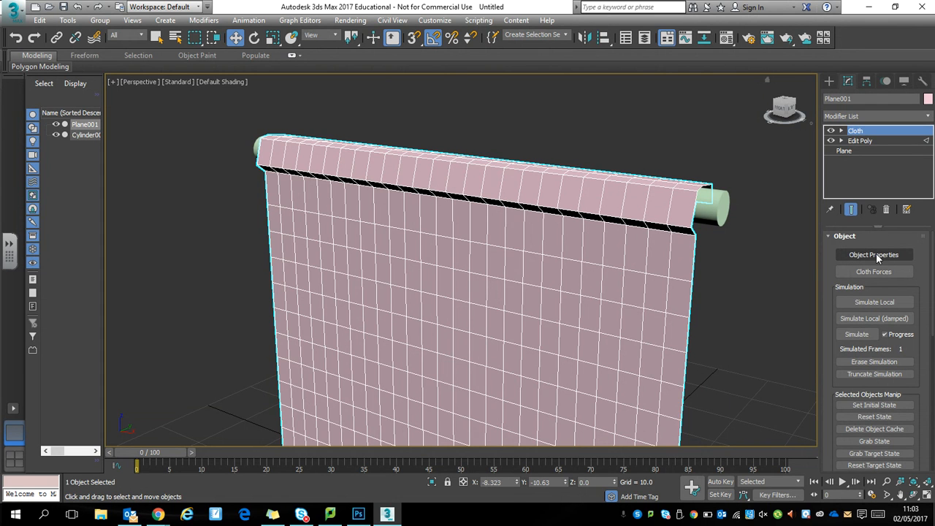
Step: In Object Properties, set Plane001 as Cloth with the Cotton preset
click(873, 254)
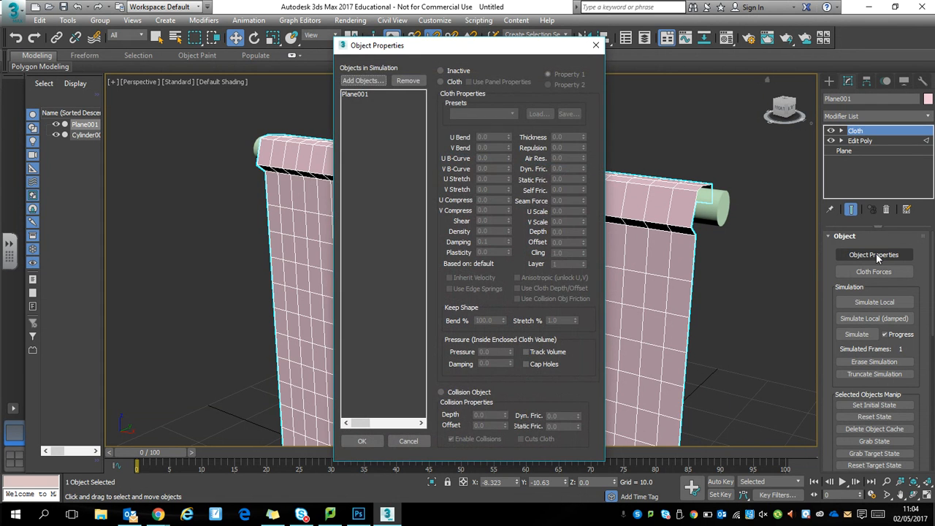
click(355, 93)
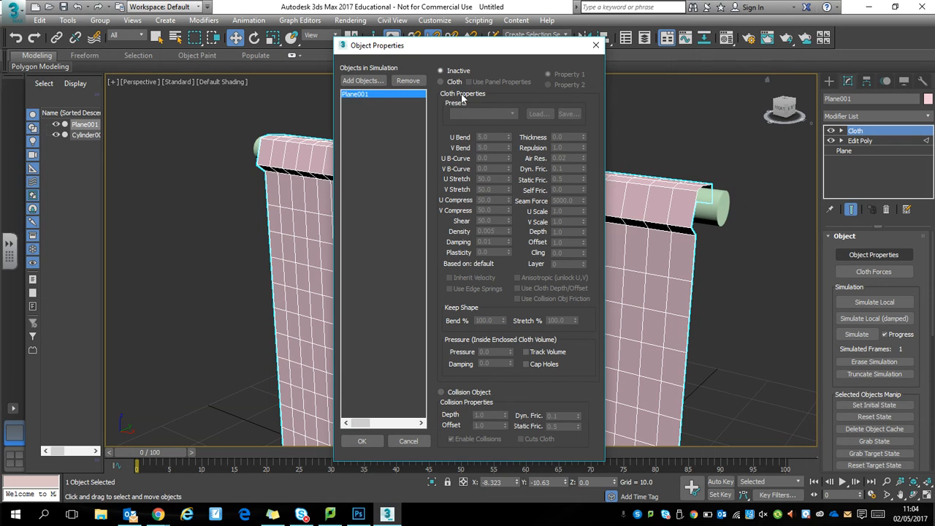
click(441, 81)
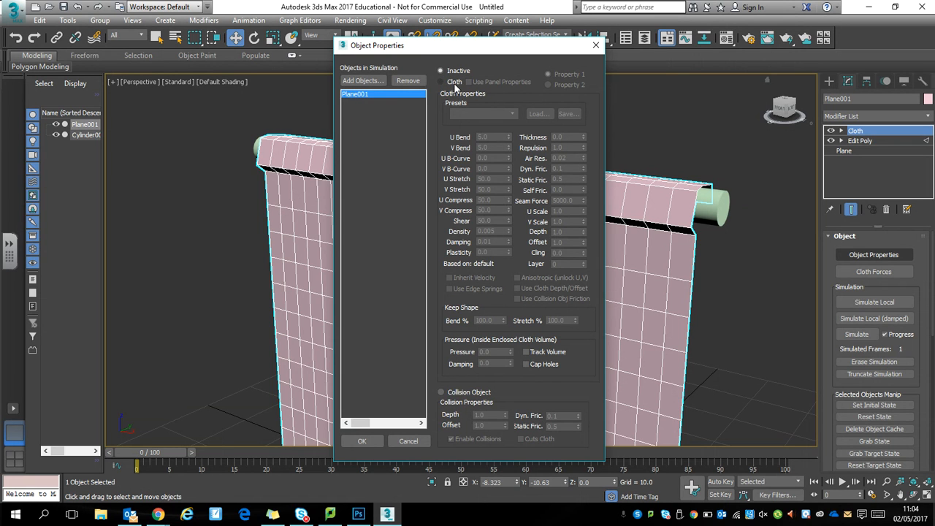
click(511, 114)
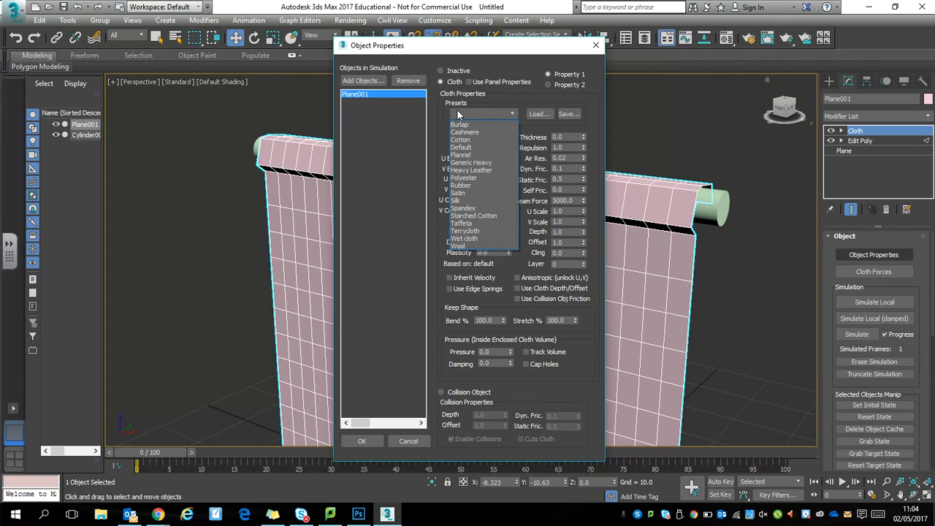
click(460, 140)
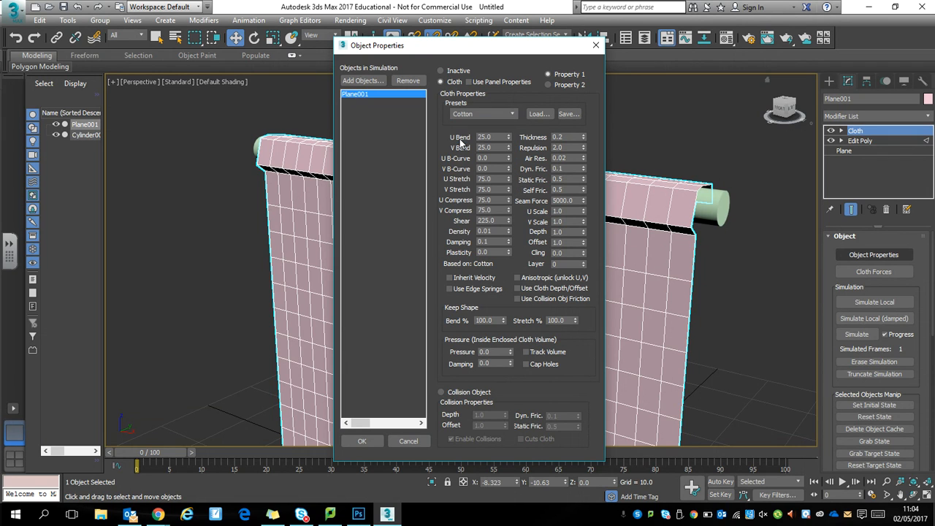
click(362, 80)
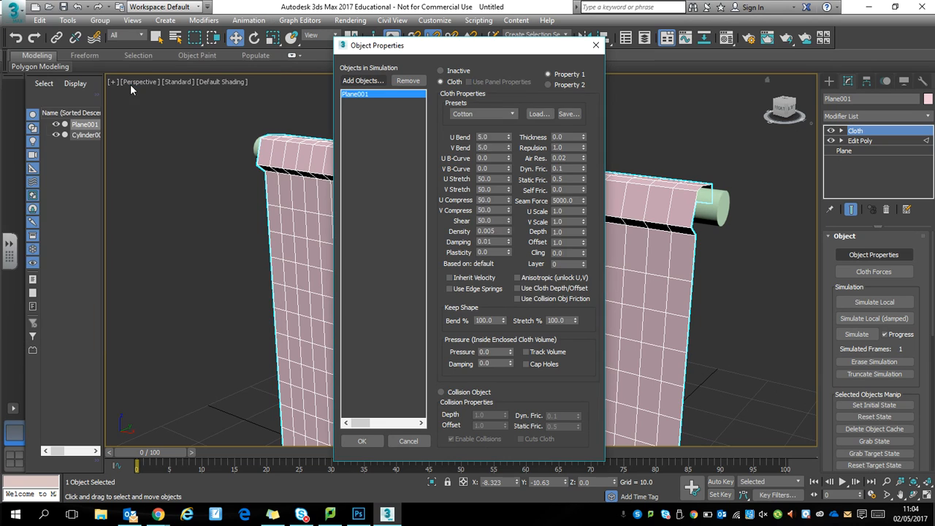
Step: Add Cylinder001 to the simulation as a Collision Object and confirm
click(358, 94)
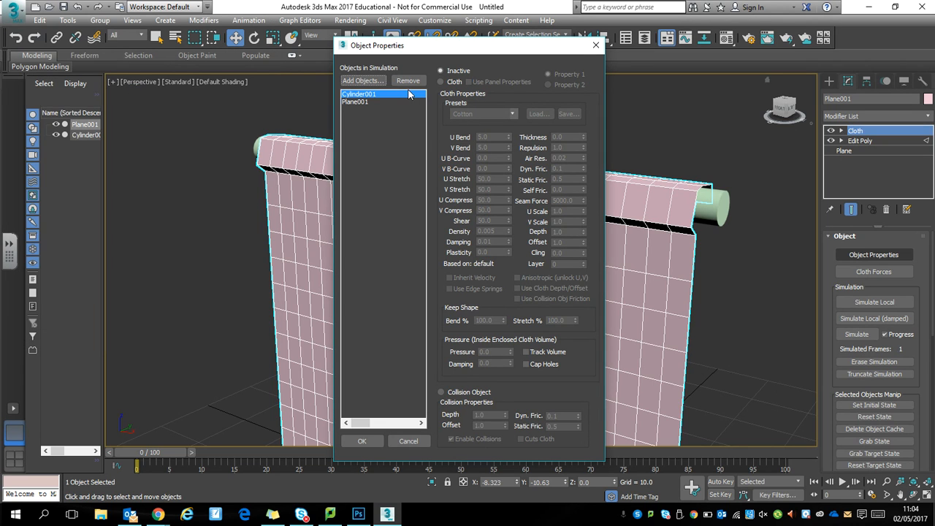
click(441, 392)
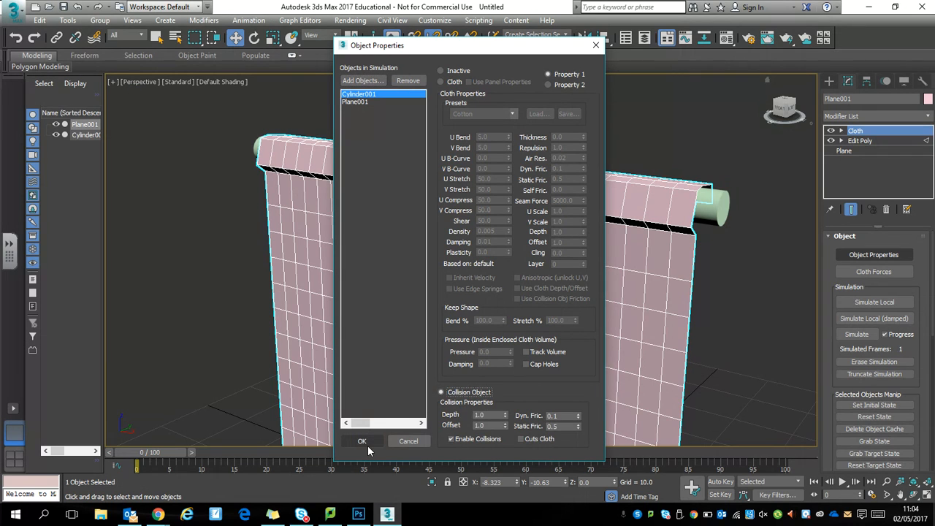
click(362, 441)
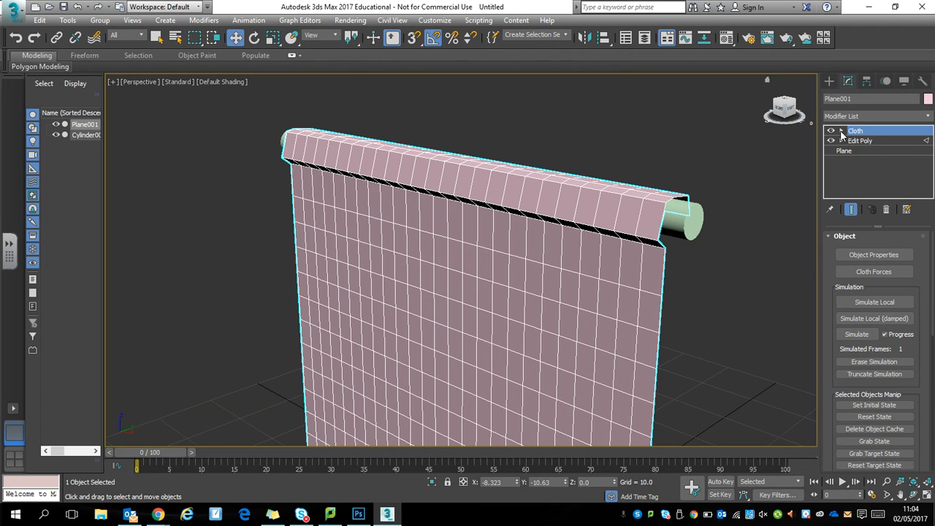
Step: Enter the Cloth Group level and select the curtain's top row of vertices
click(842, 131)
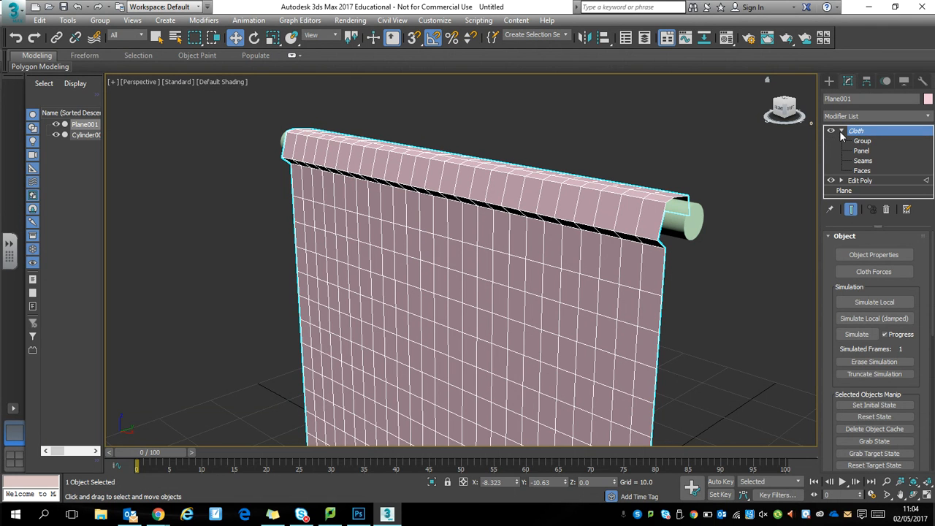
click(856, 131)
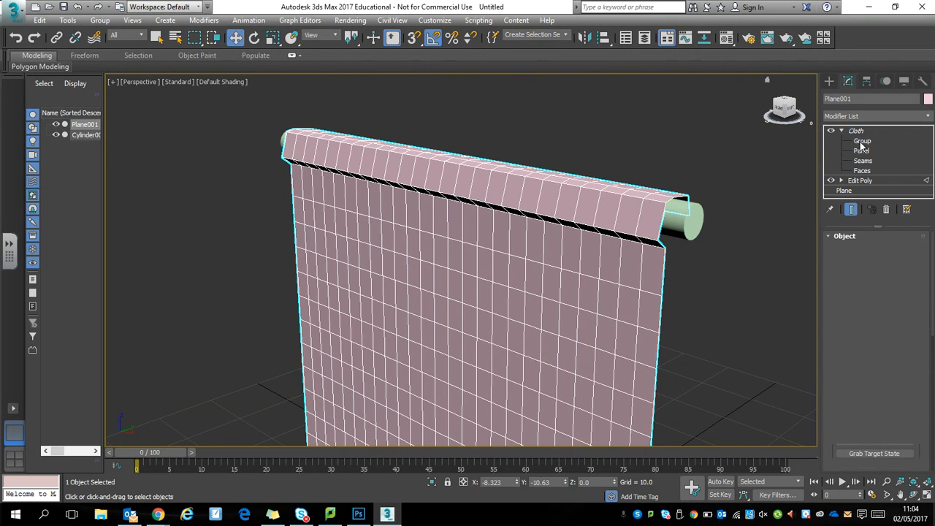
click(862, 140)
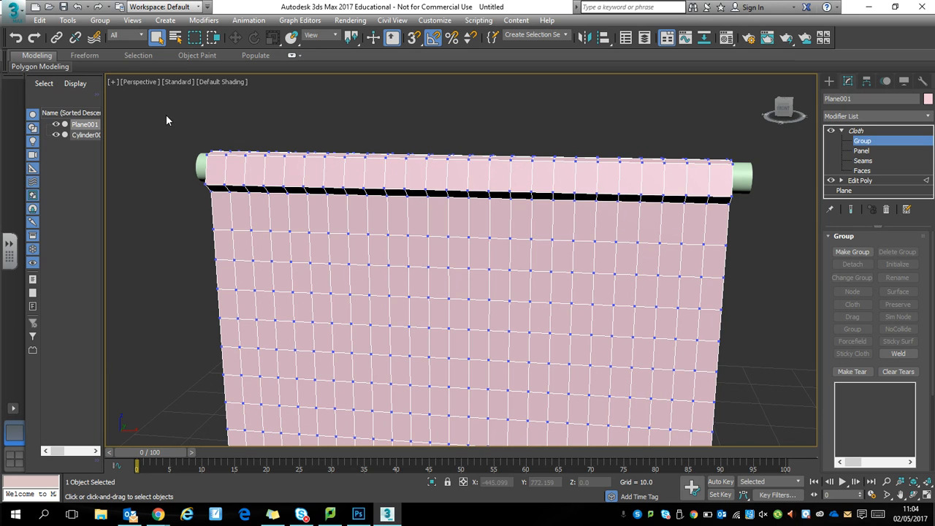
drag(166, 120, 780, 231)
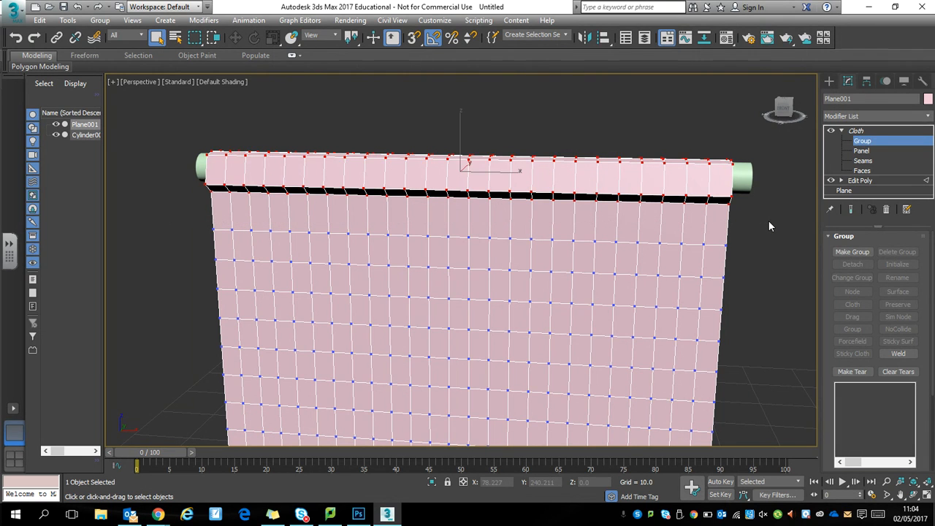
mouse_move(853, 251)
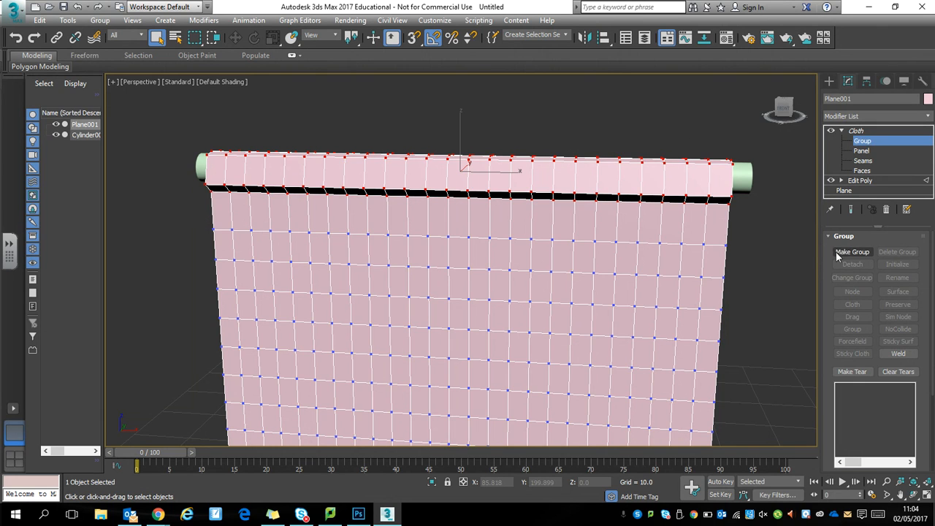
Step: Make a group named CurtainTop and attach it to the cylinder's surface
click(852, 251)
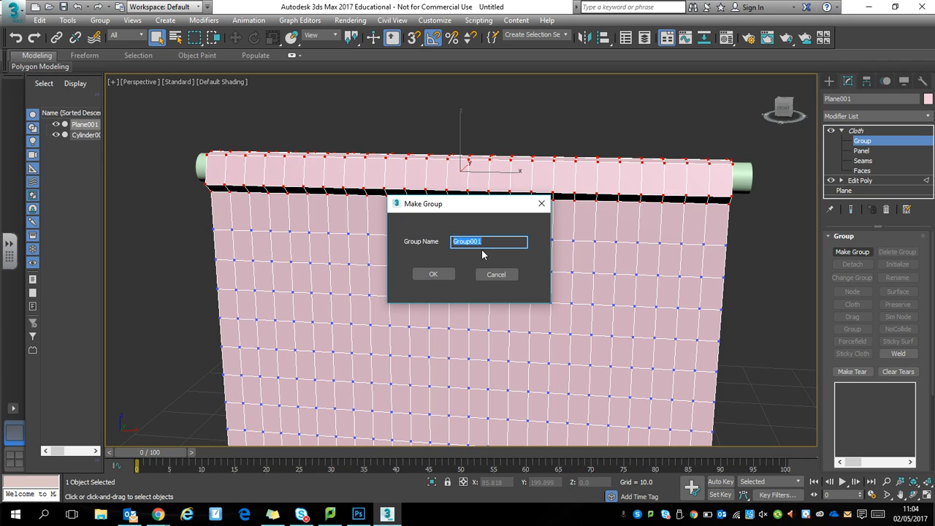
text(Curtai)
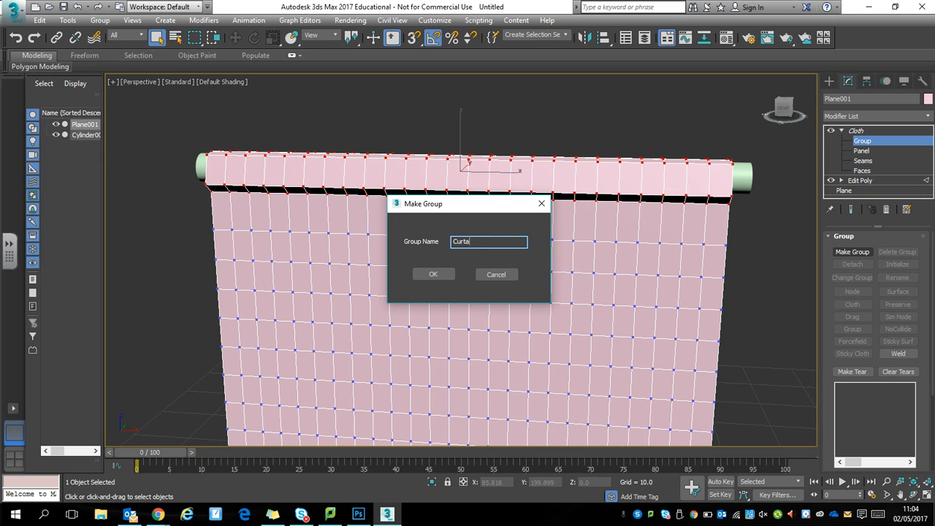
click(432, 275)
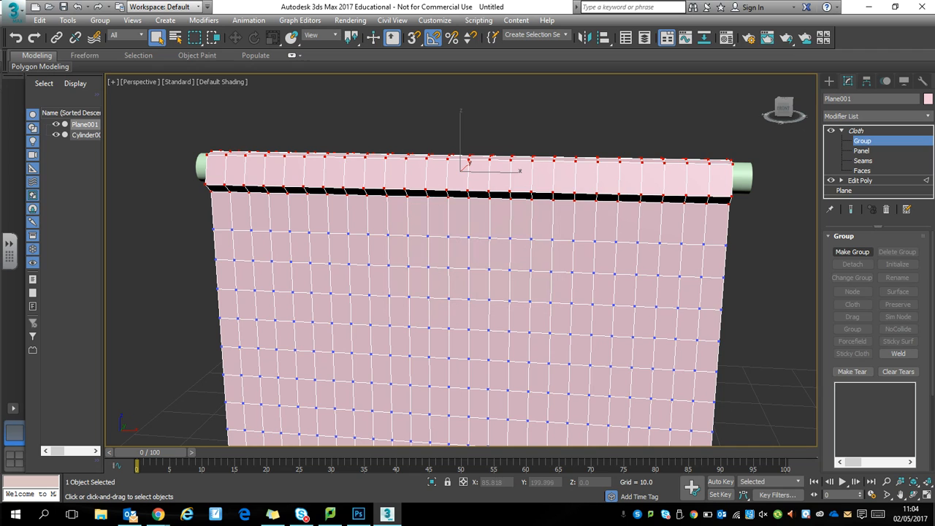
click(897, 292)
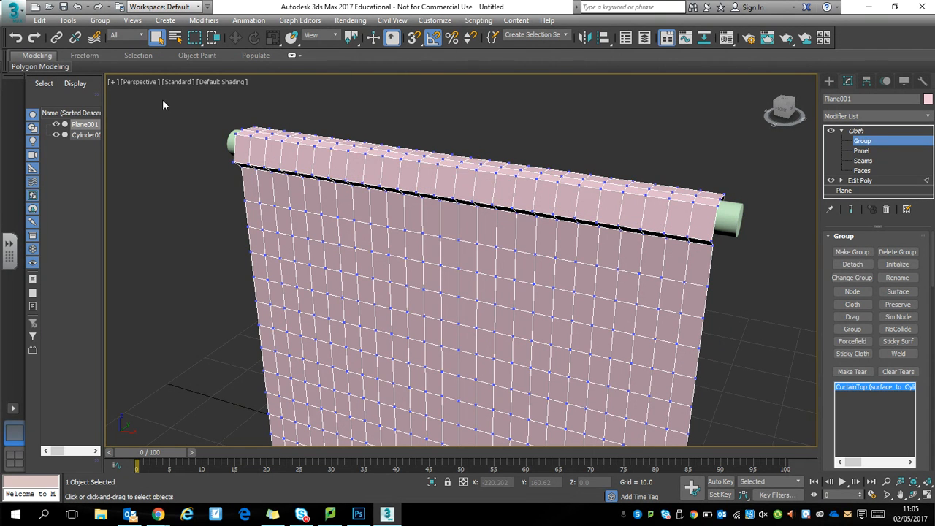
Step: Run Simulate Local until the curtain drops into pleated folds beneath the rail, then stop it
click(856, 131)
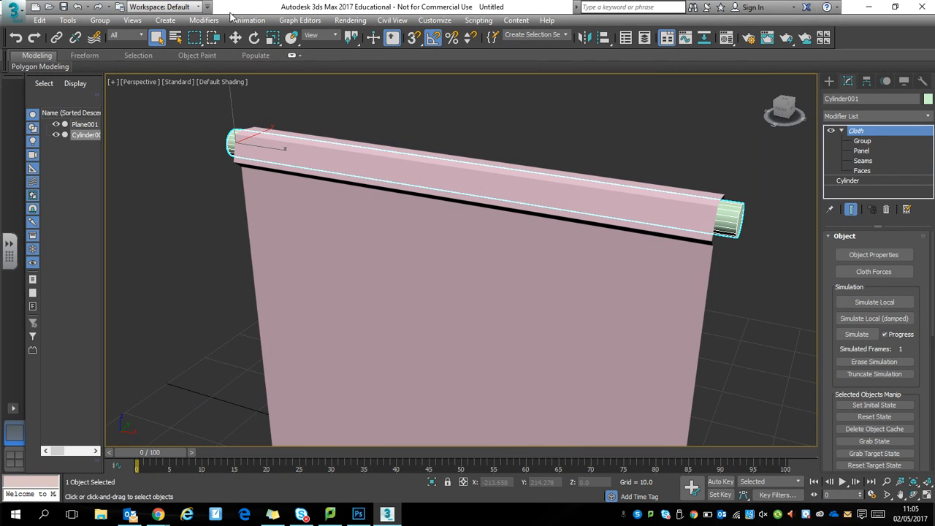
mouse_move(233, 38)
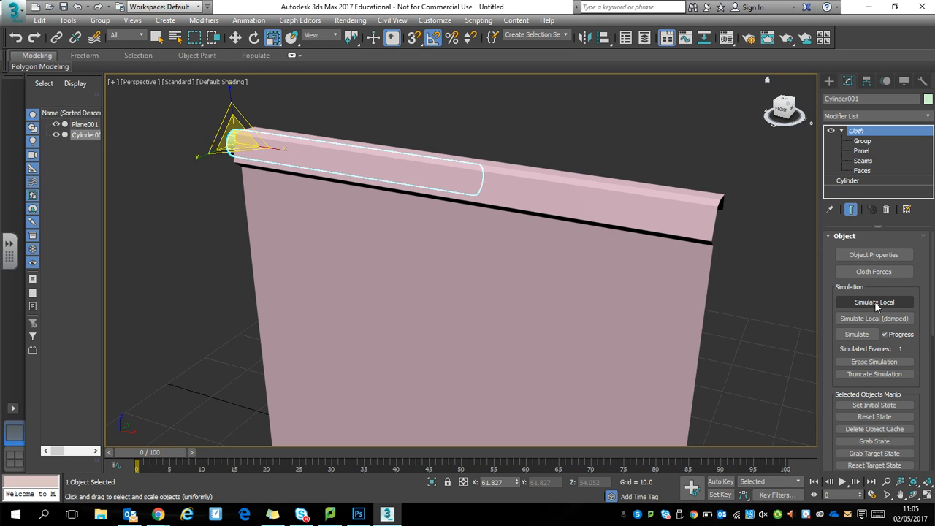
click(873, 301)
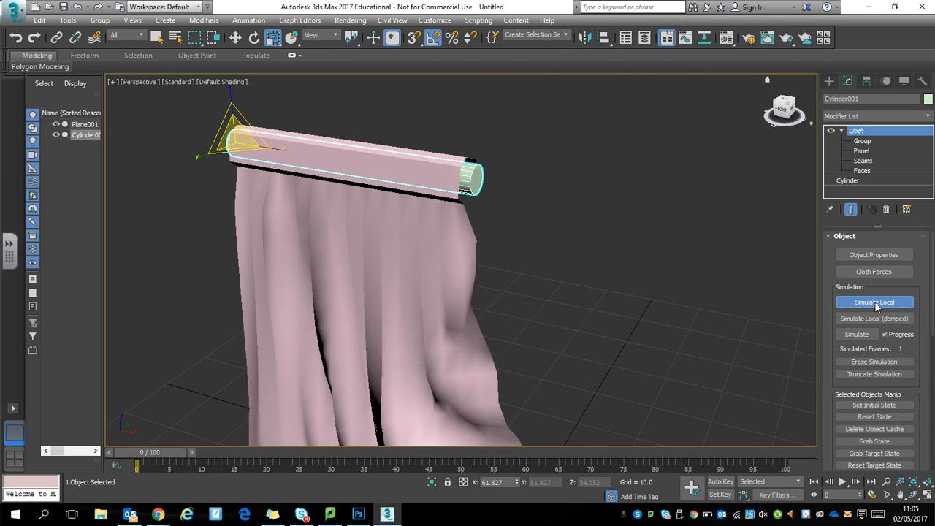
click(873, 301)
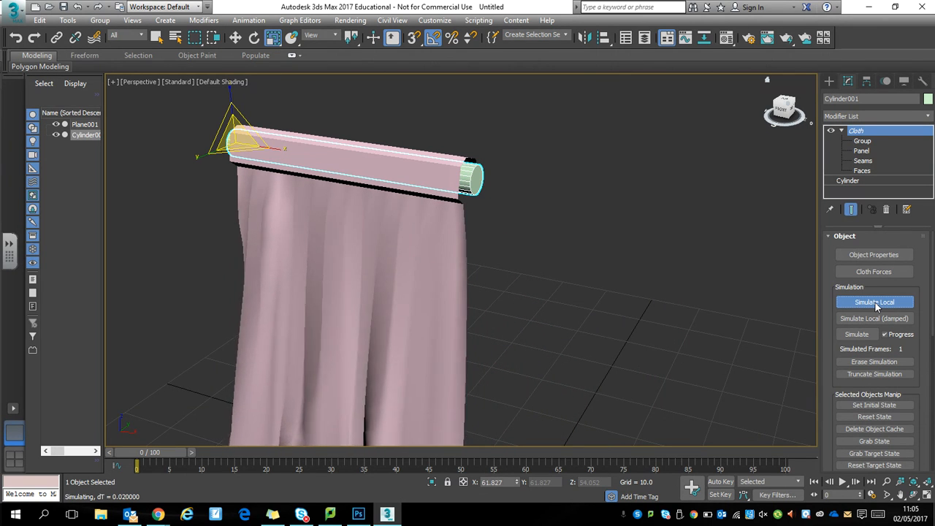
click(873, 301)
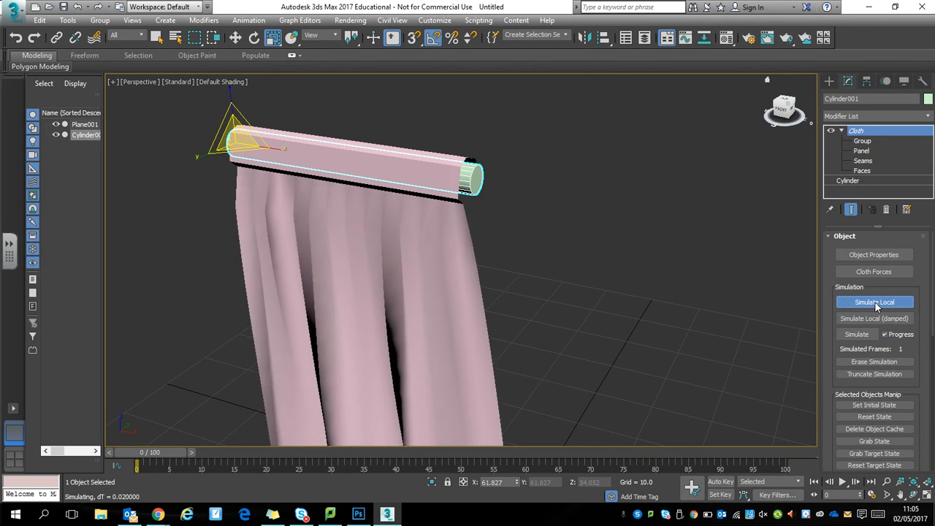
click(873, 301)
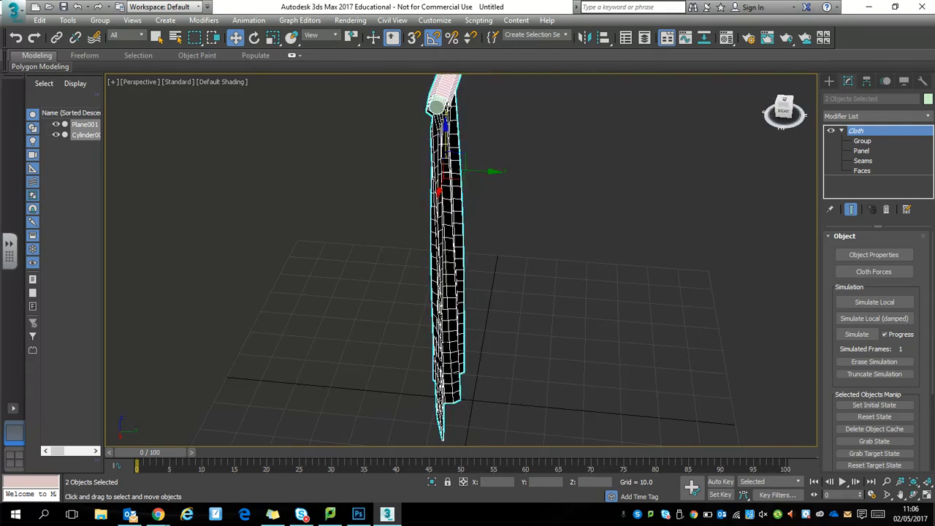
click(856, 332)
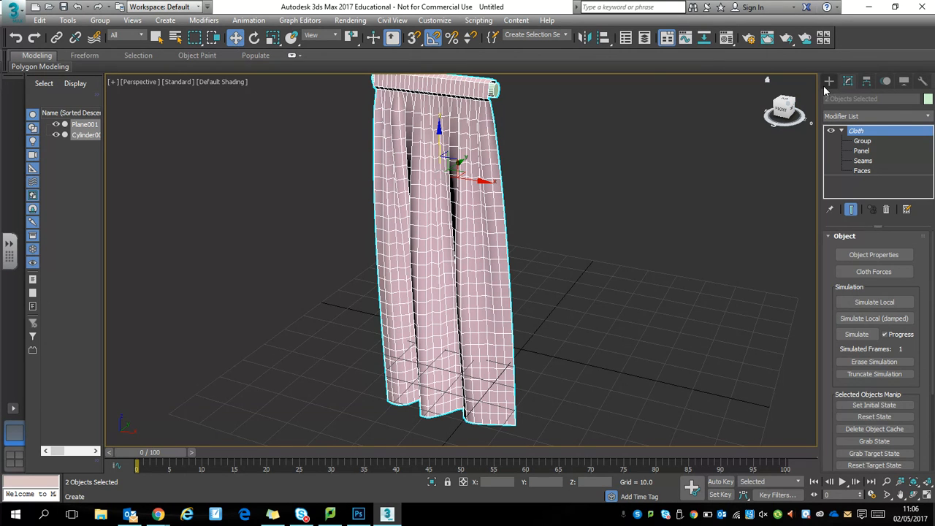
Step: Create a Wind force from Space Warps > Forces beside the curtain
click(830, 81)
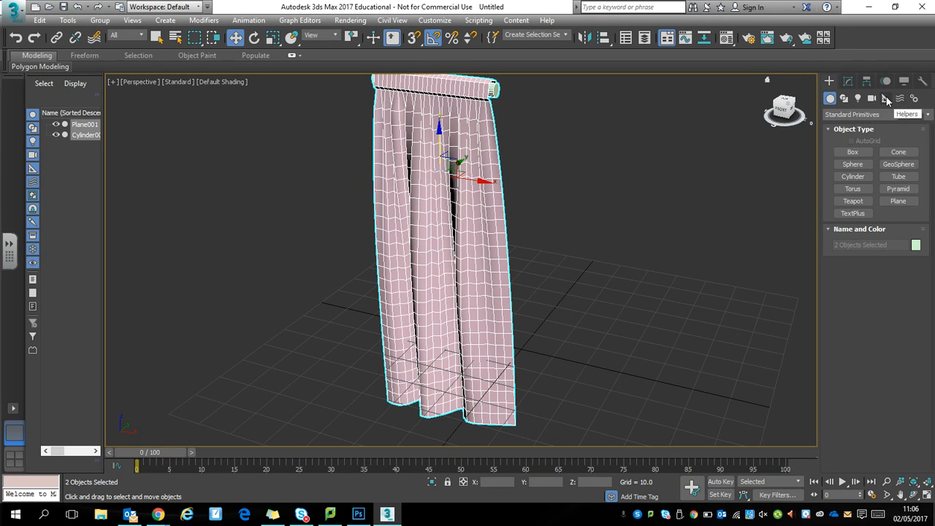
click(914, 98)
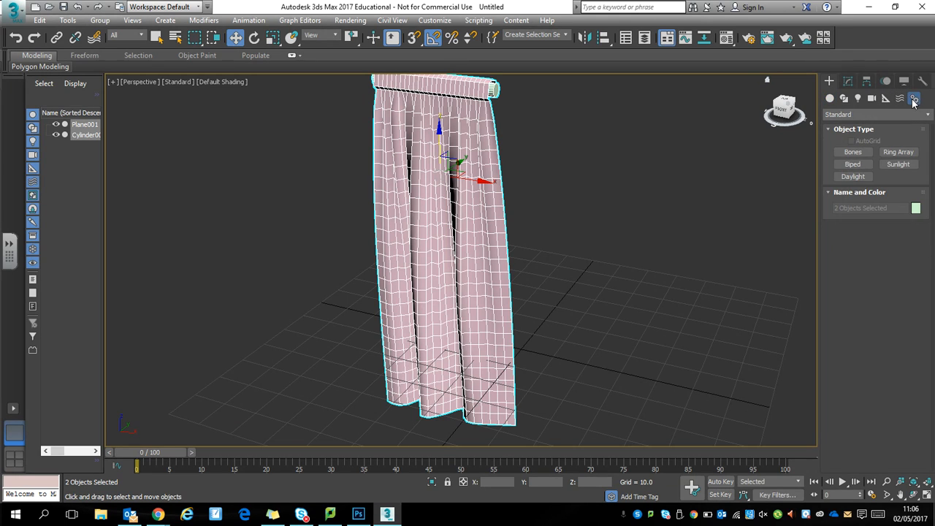
click(899, 99)
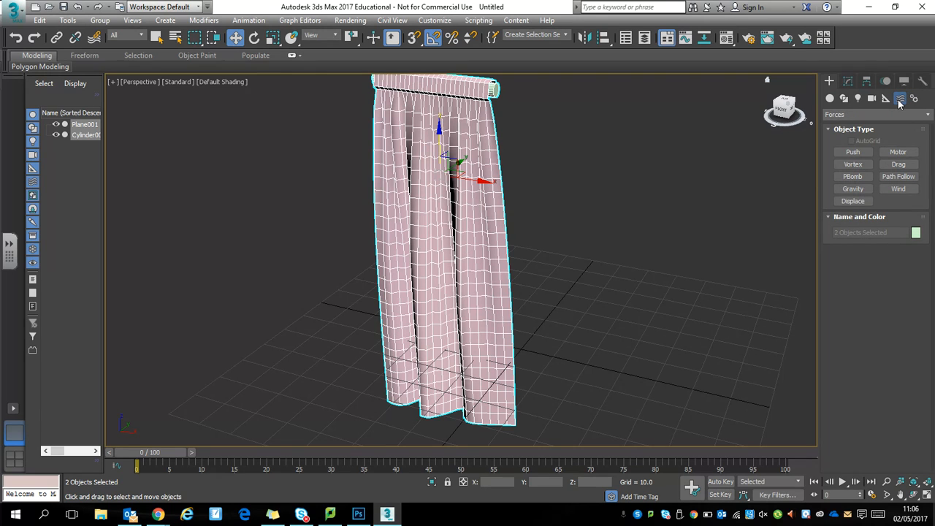
mouse_move(900, 99)
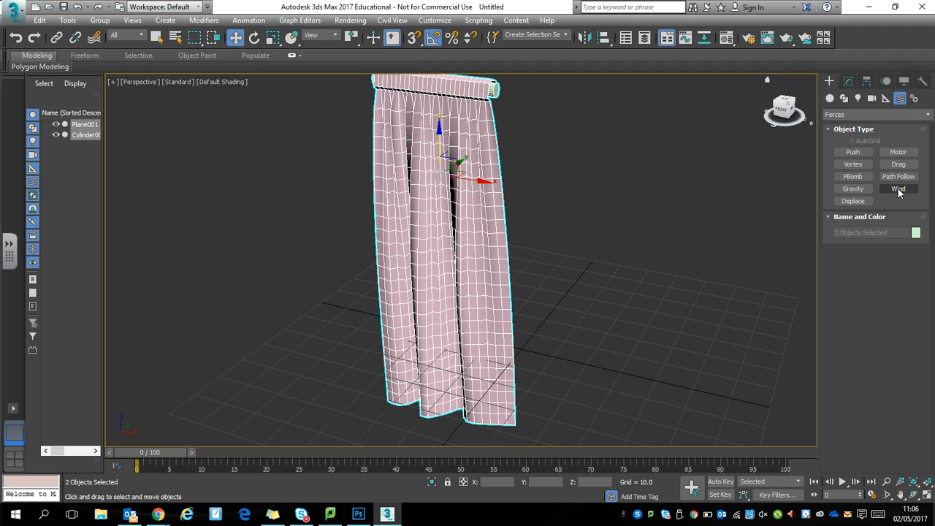
click(896, 188)
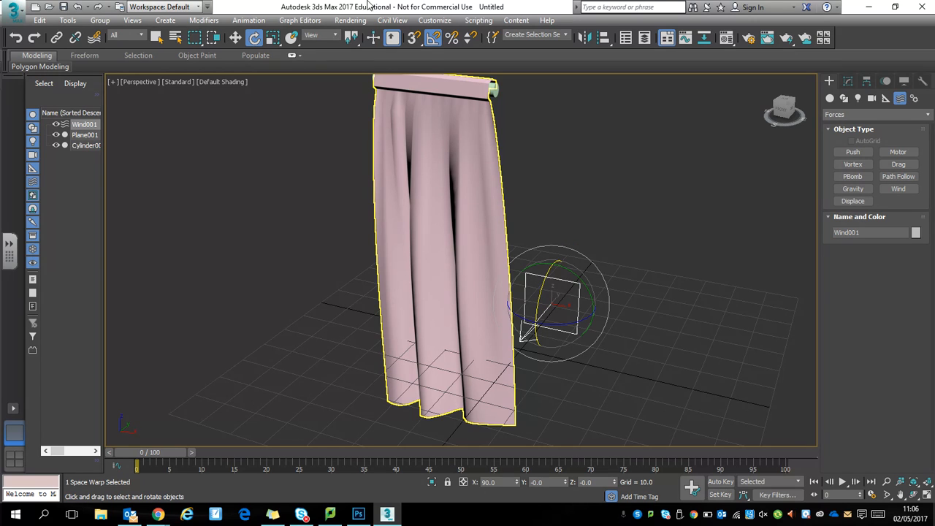
mouse_move(444, 76)
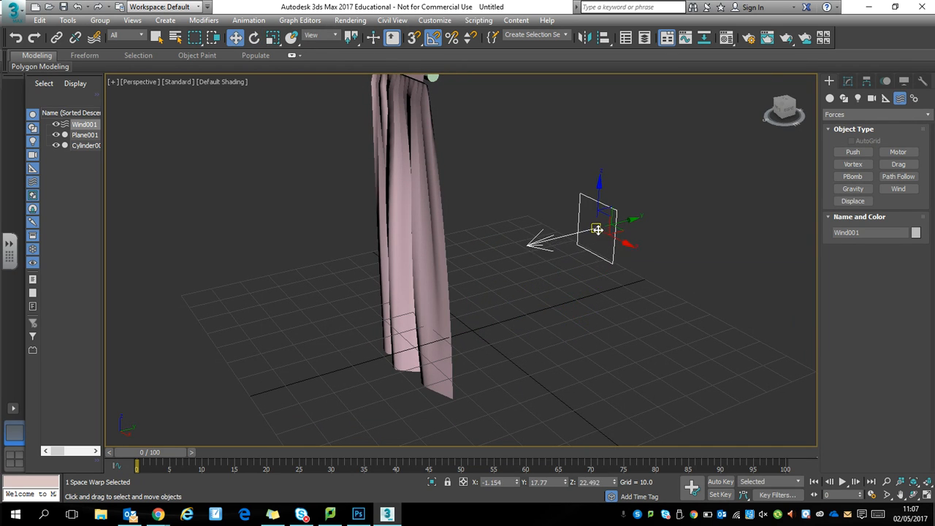
Step: Move Wind001 next to the curtain and show its Strength and Turbulence parameters
drag(598, 229, 592, 205)
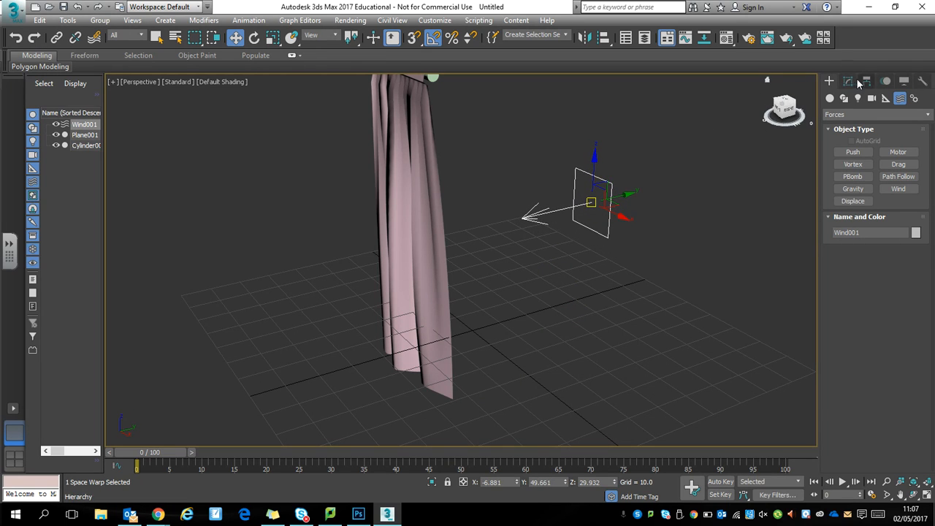
click(847, 82)
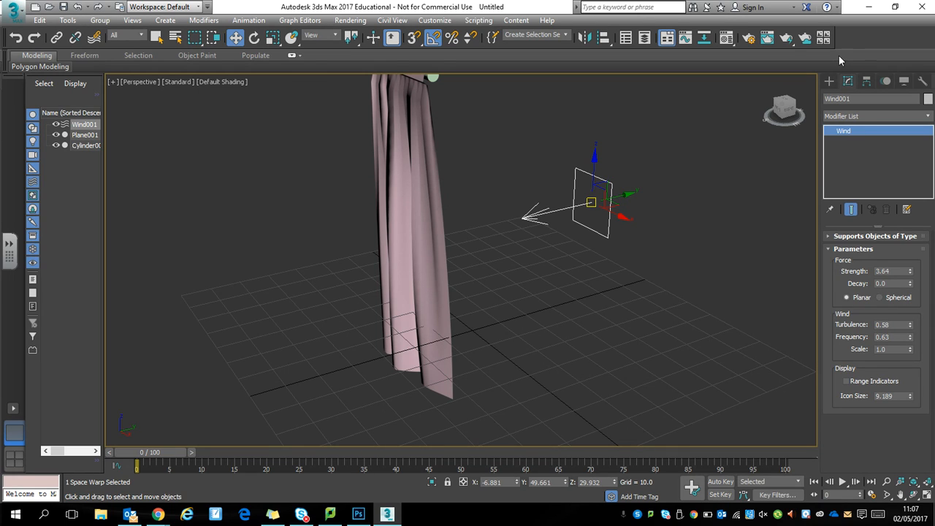
mouse_move(902, 81)
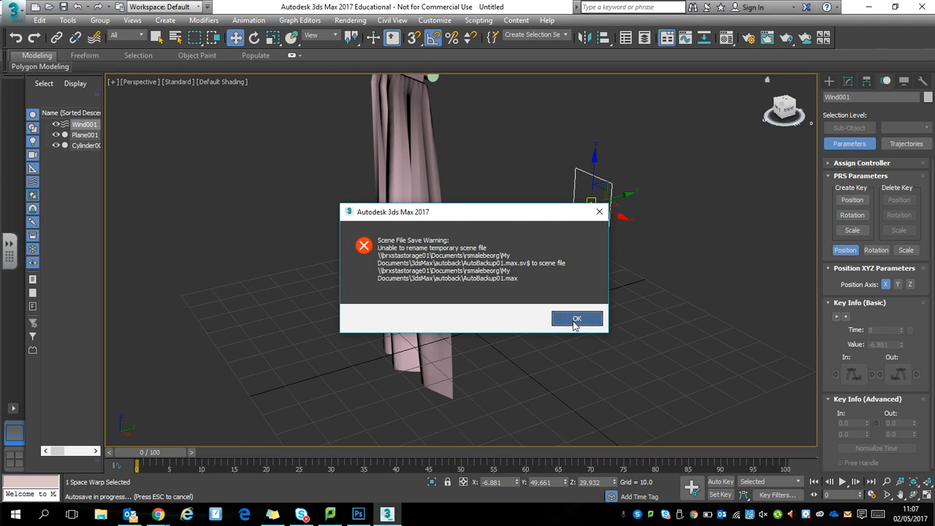
Step: Dismiss the scene-file save warning, decline resaving the autosave, and reselect Plane001's Cloth modifier rollouts
click(575, 319)
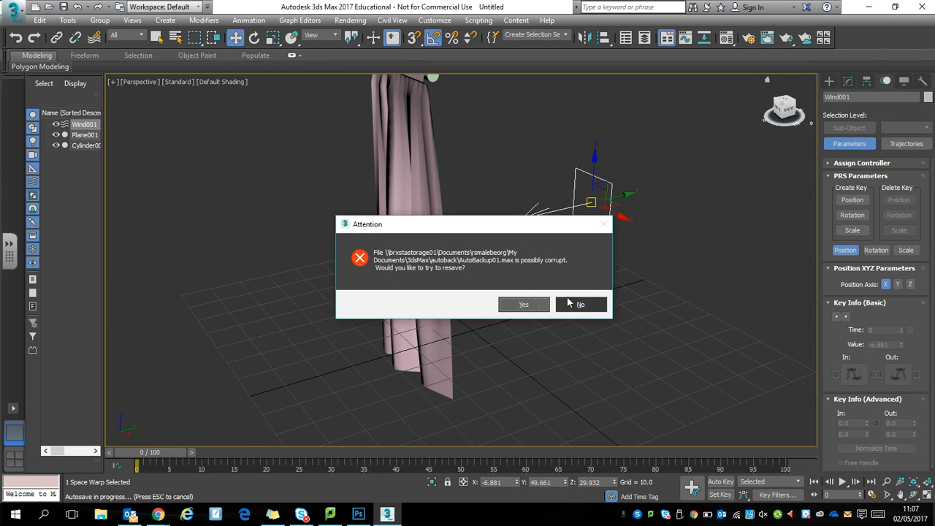
click(580, 304)
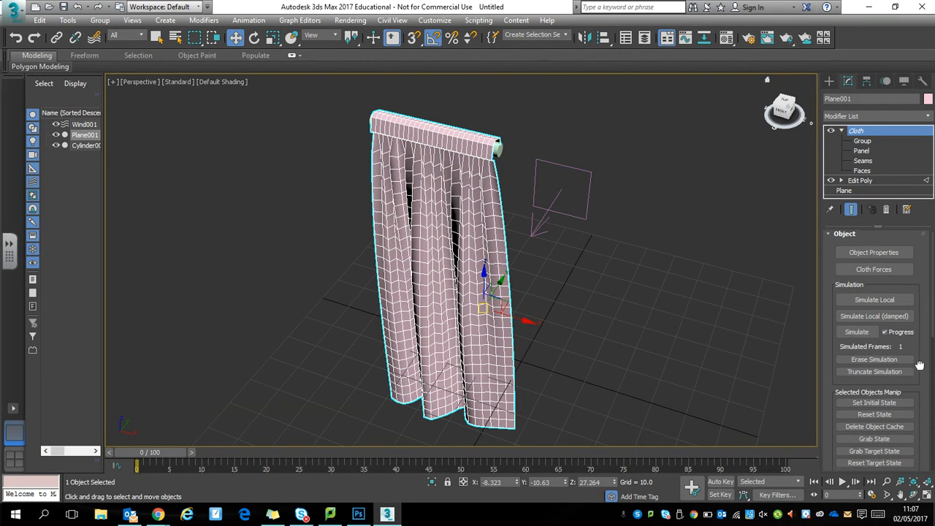
scroll(down, 3)
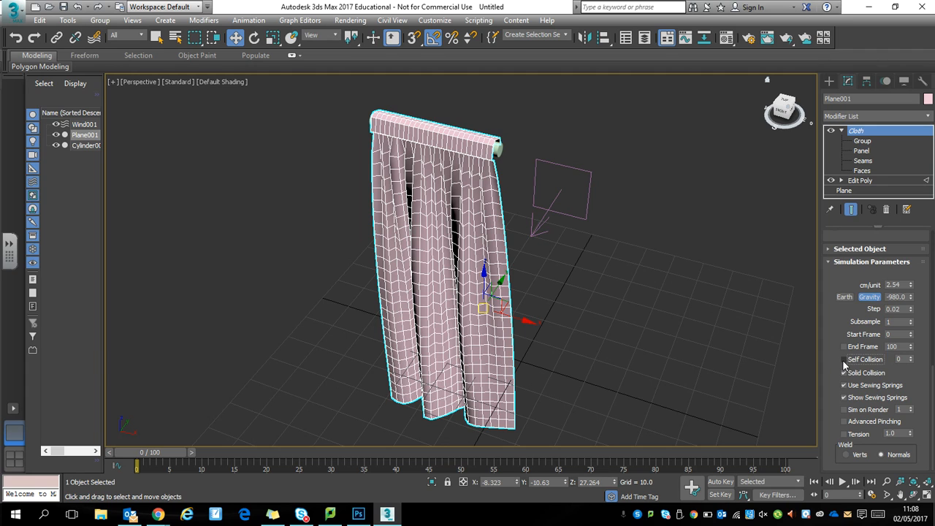
click(844, 359)
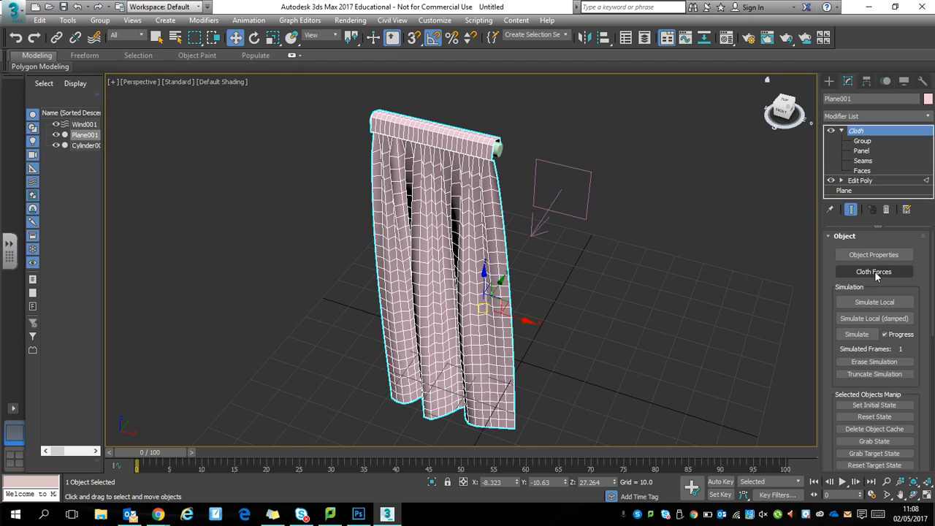
Step: Add Wind001 to the Cloth modifier's Forces in Simulation list and confirm
click(873, 270)
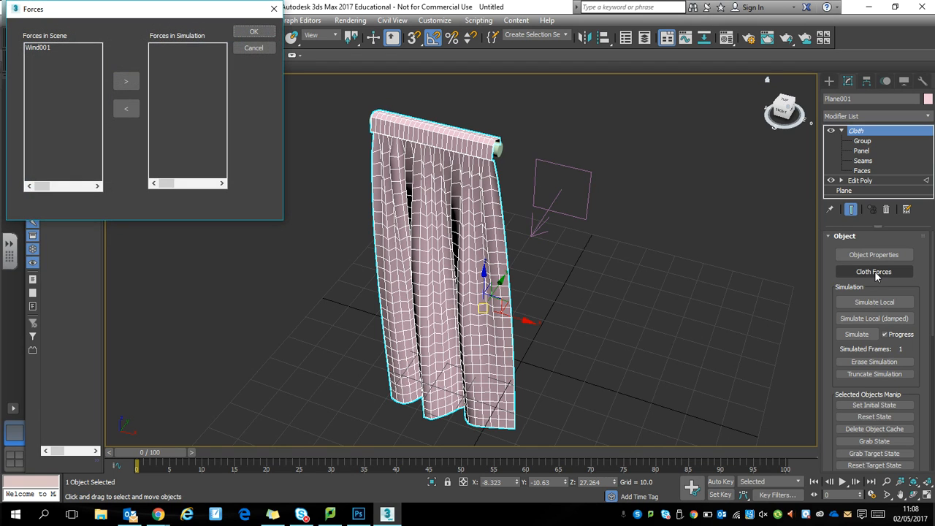
click(38, 47)
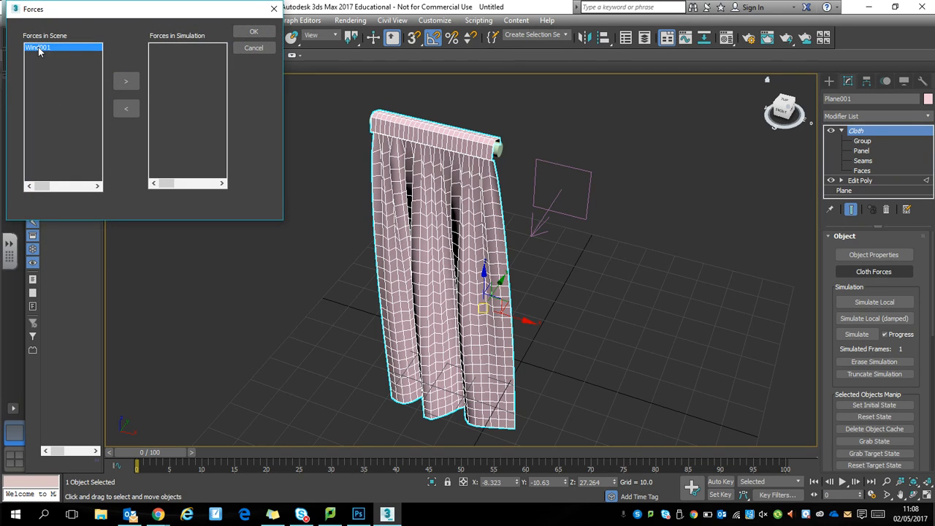
click(126, 80)
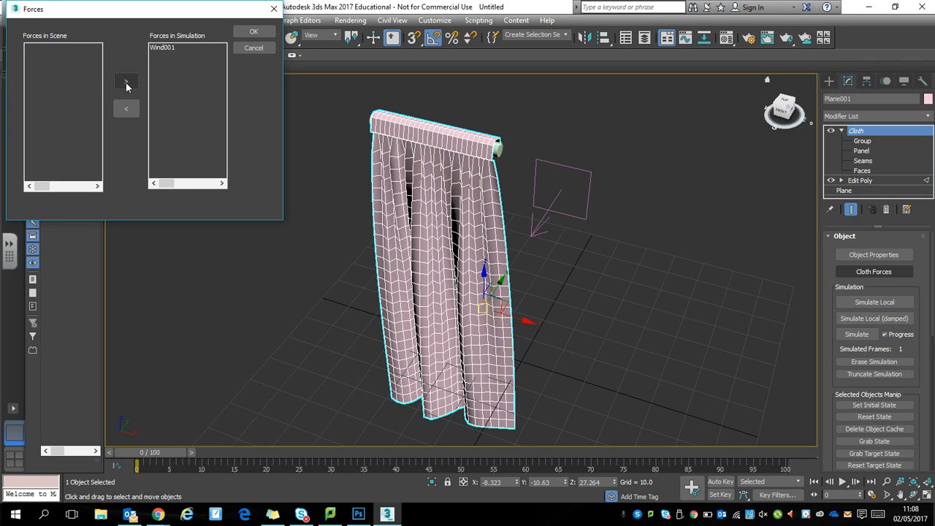
mouse_move(254, 35)
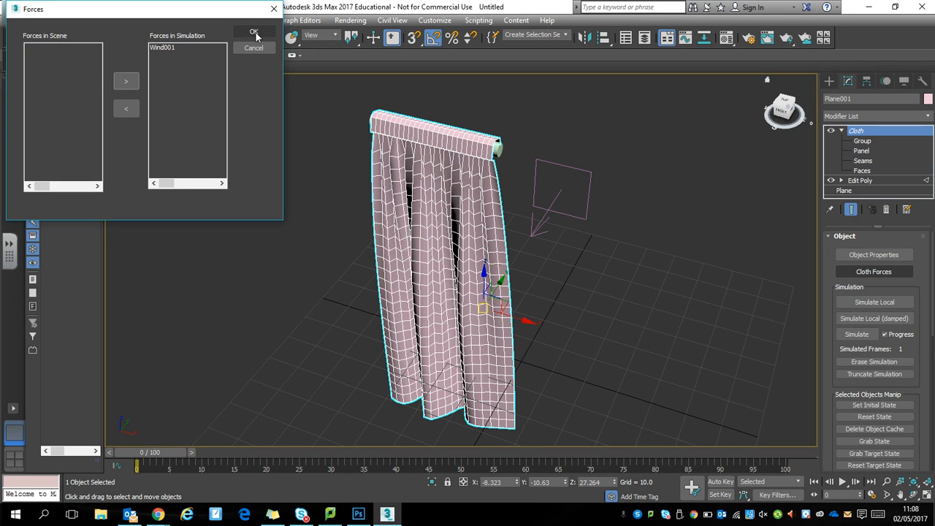
click(254, 32)
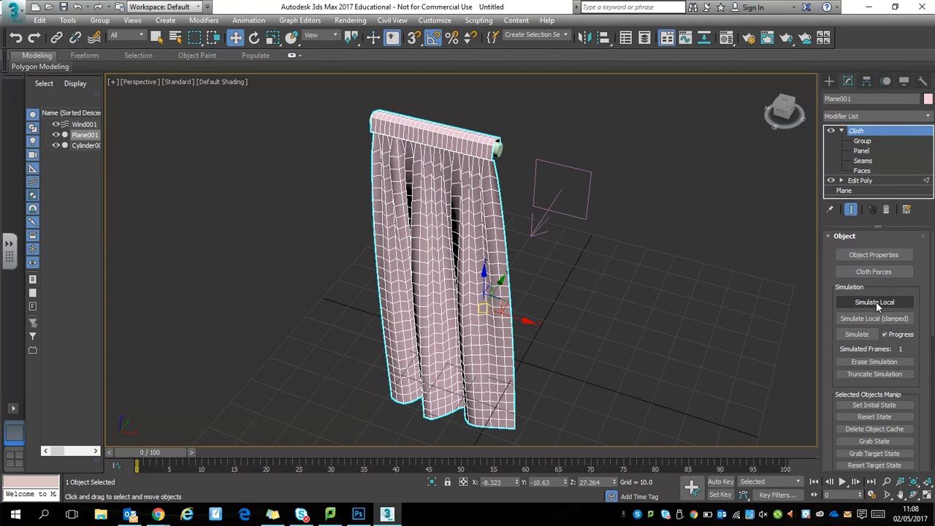
Step: Run a local cloth preview of the curtain in the wind, stop it, and reset the state to flat
click(874, 301)
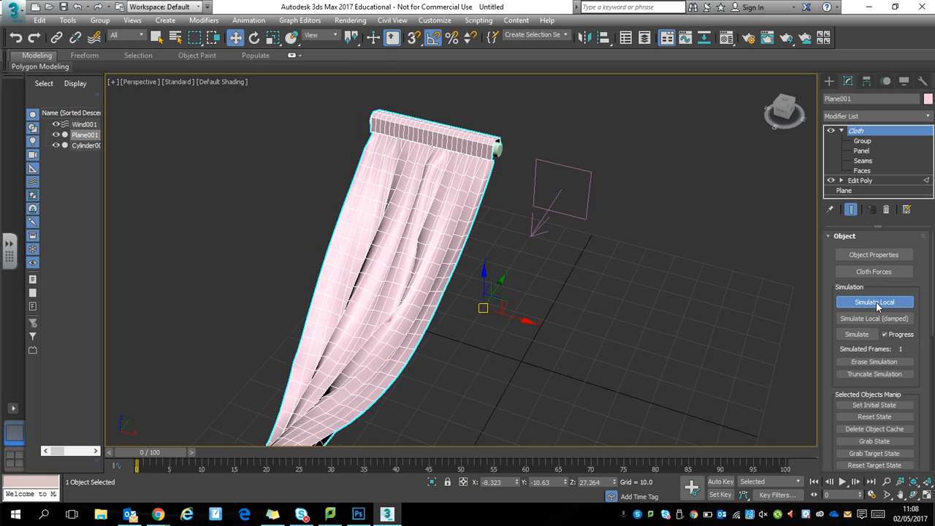
click(873, 300)
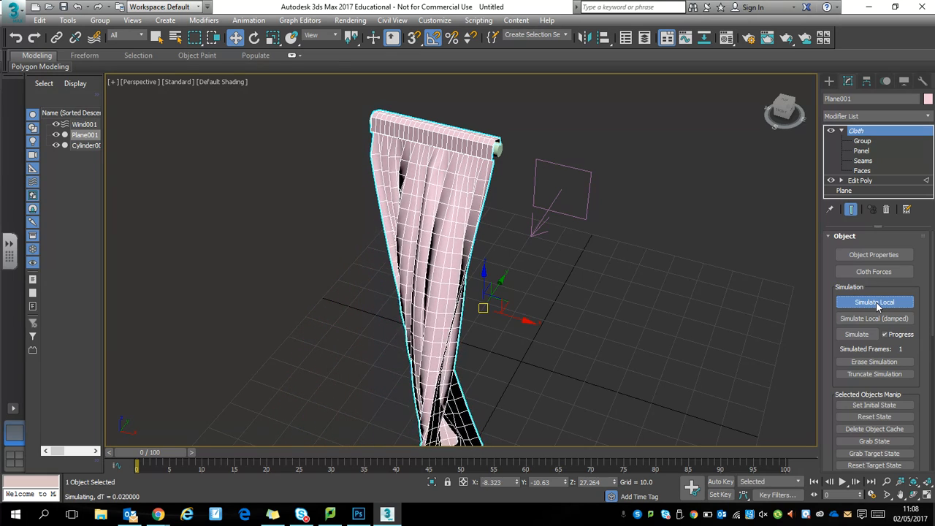
click(873, 300)
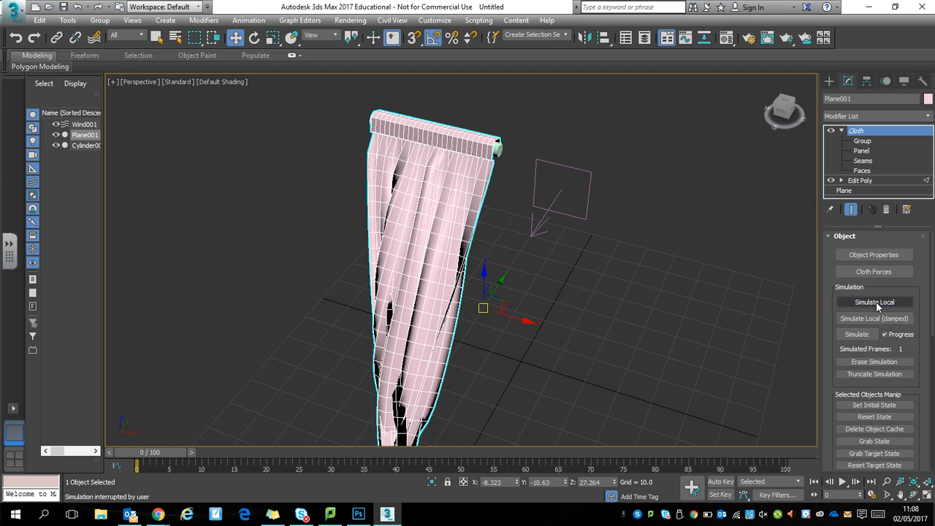
click(874, 416)
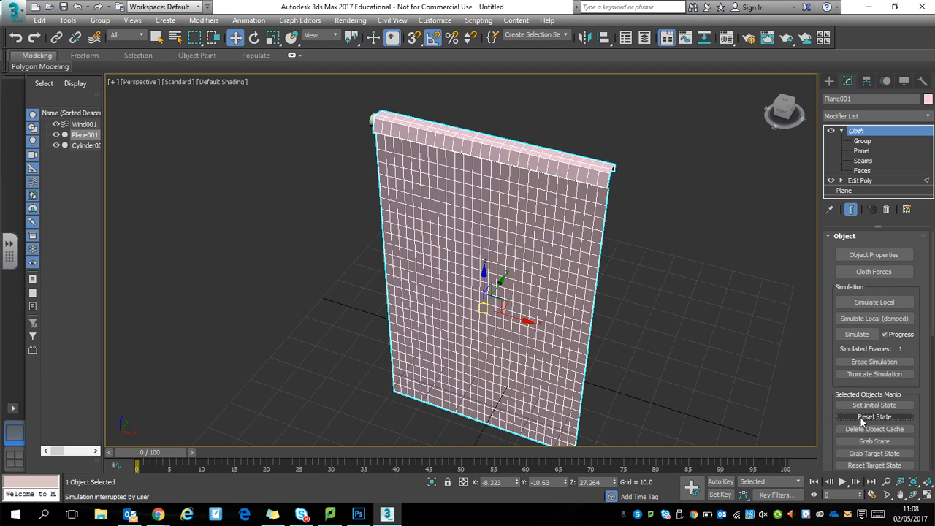
mouse_move(850, 342)
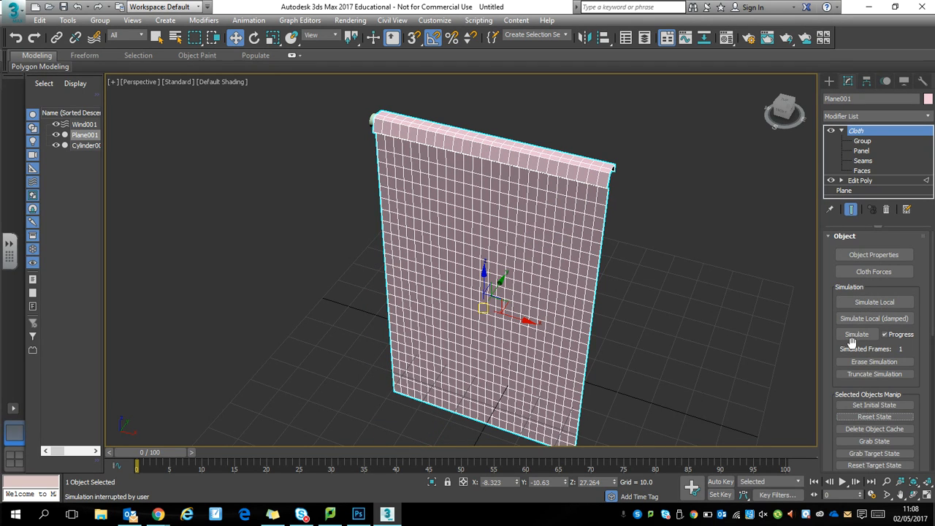
mouse_move(809, 200)
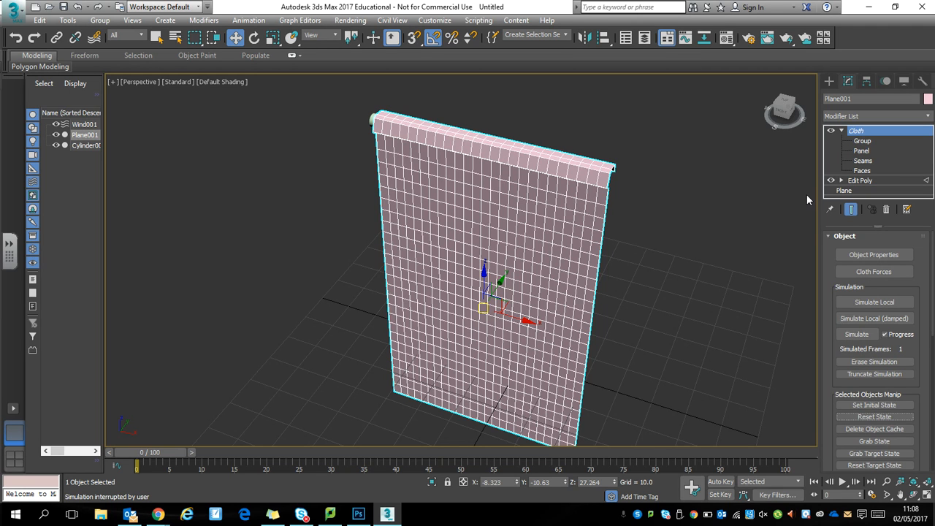
Step: Rerun the local preview until the curtain drapes in pleats and set that as the initial state
click(873, 301)
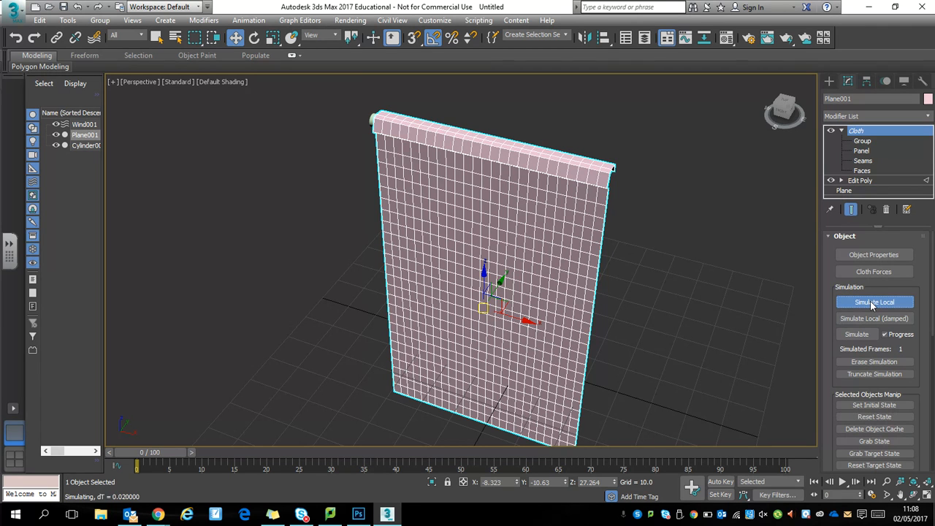
click(873, 301)
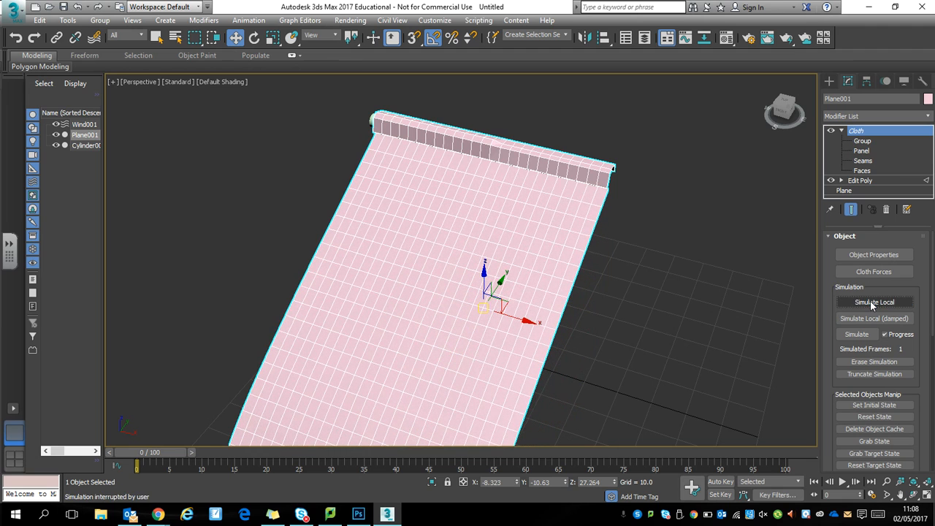
click(874, 301)
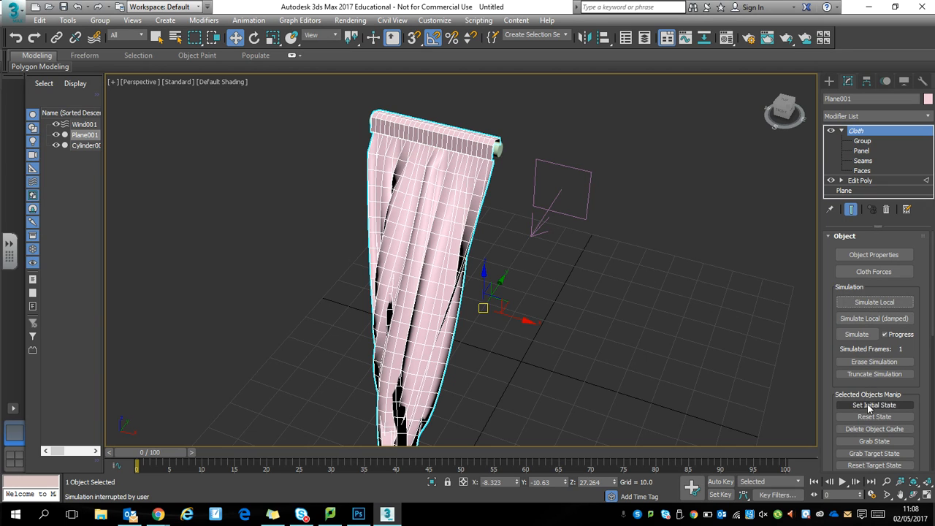
click(873, 405)
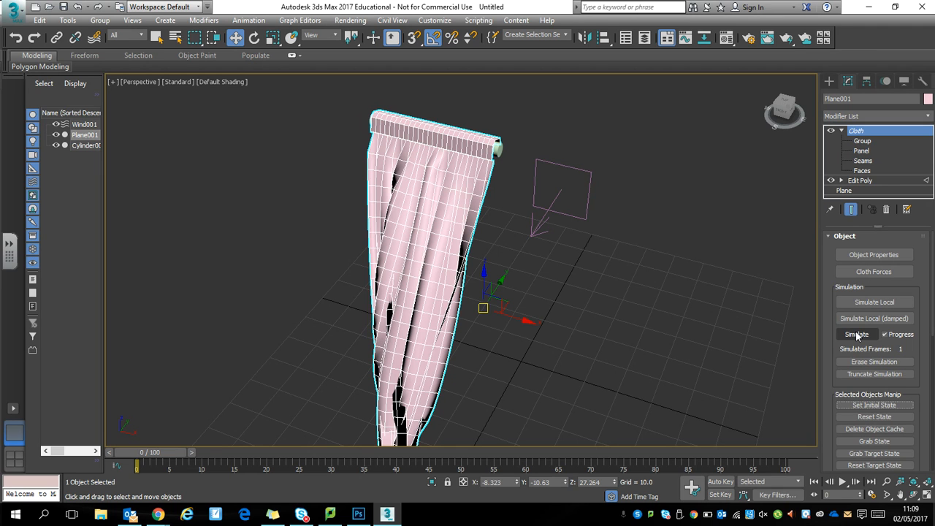
Step: Simulate the cloth over all 101 frames and scrub the time slider to review the blowing curtain
click(856, 333)
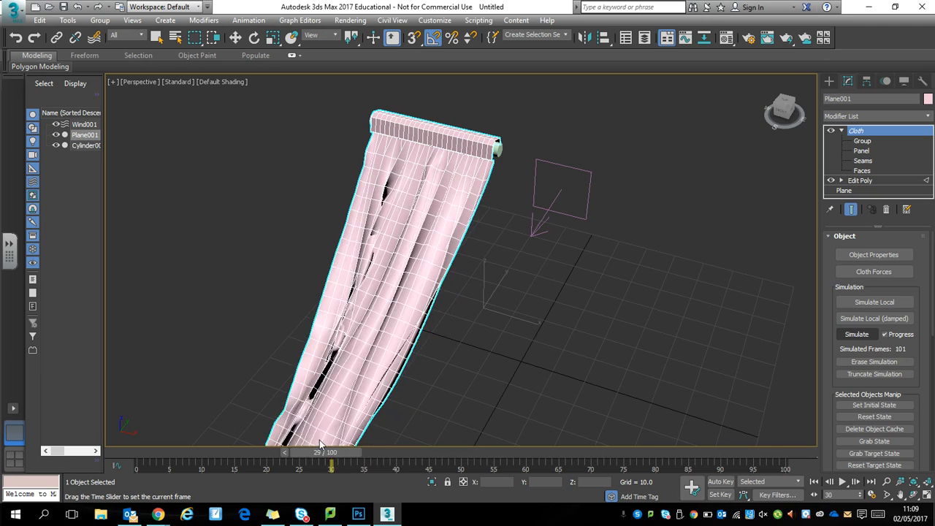
drag(330, 464, 149, 465)
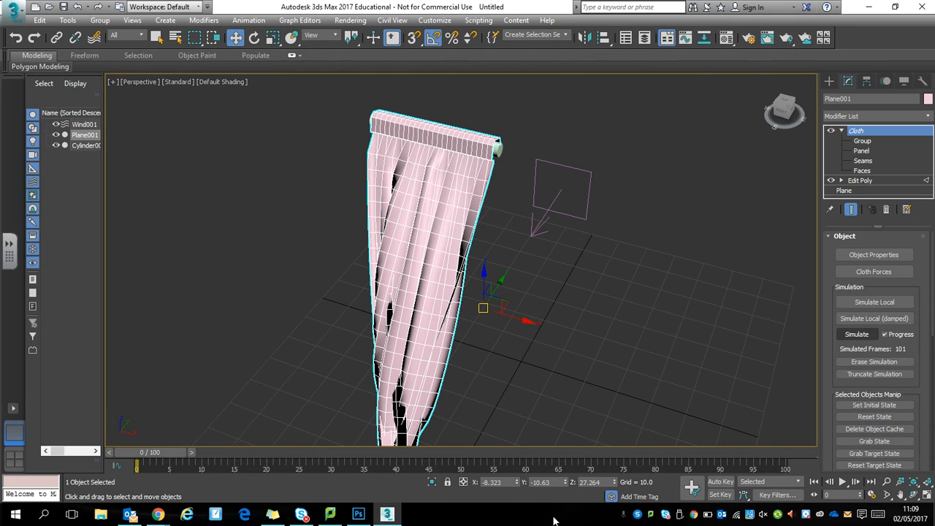
mouse_move(51, 143)
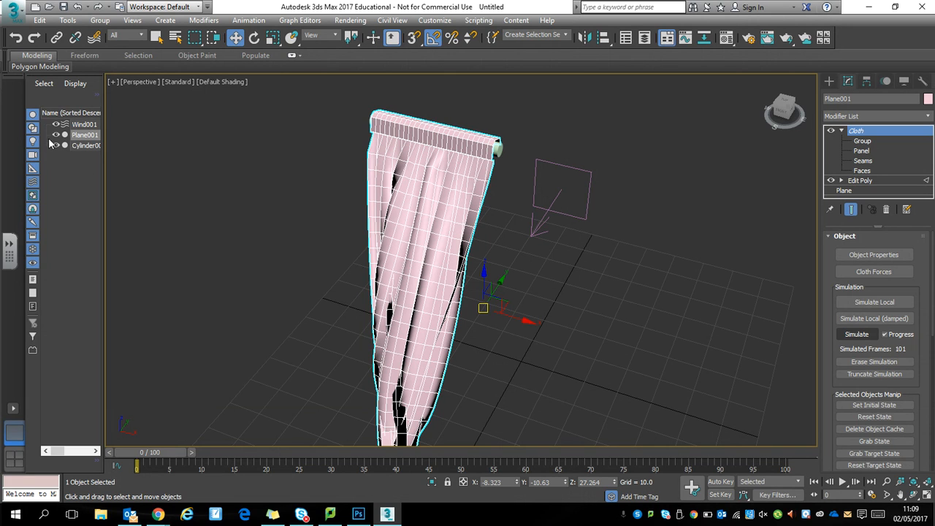
click(85, 134)
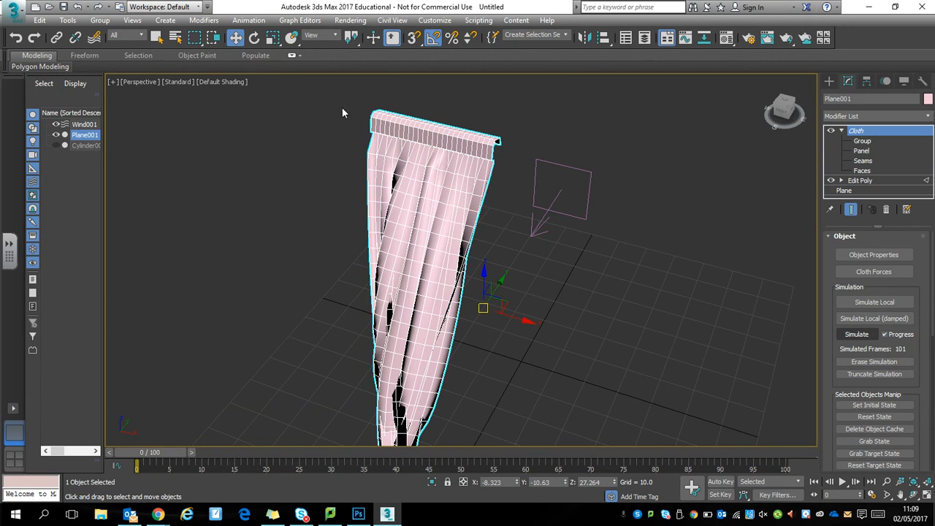